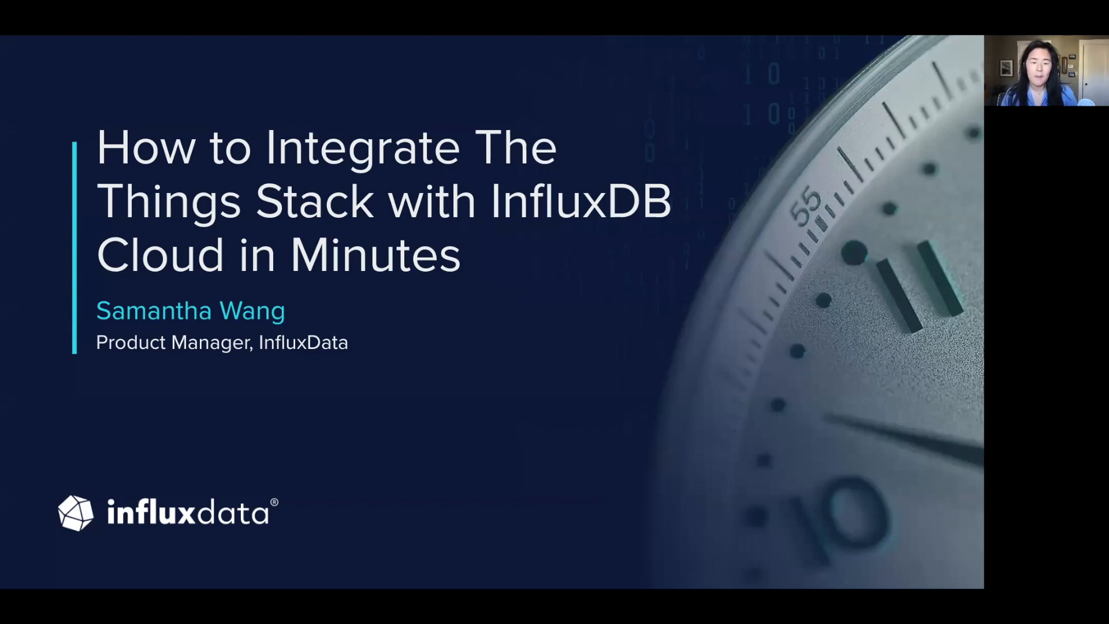
# Step: Advance from the title slide to the Things Network–Telegraf–InfluxDB Cloud architecture diagram
pyautogui.press('Right')
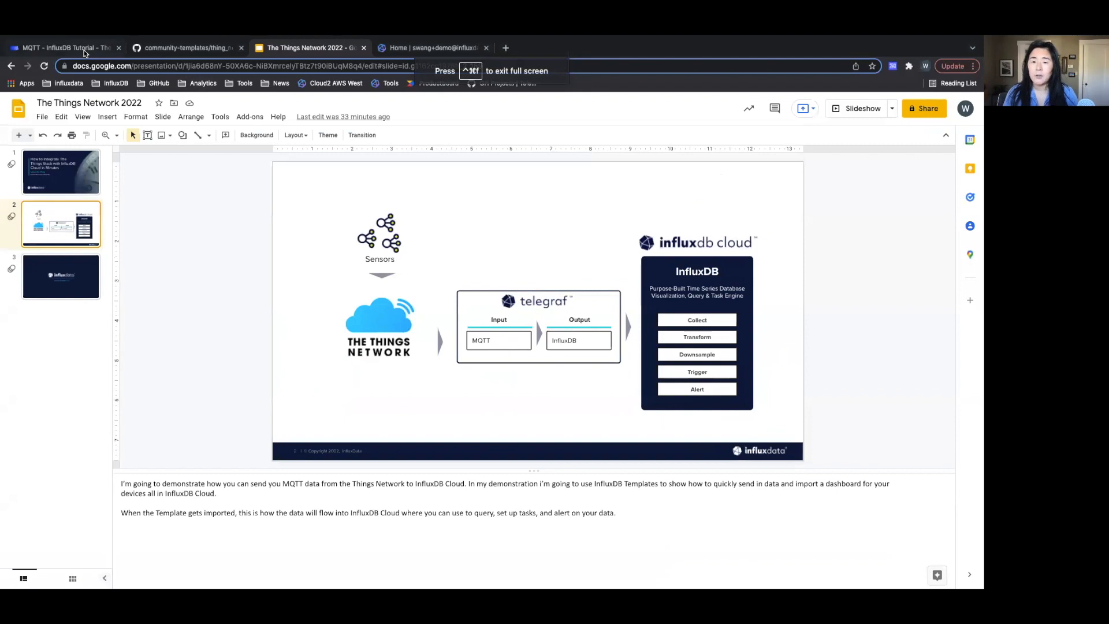
# Step: Show The Things Stack MQTT integration page for the InfluxDB Tutorial application
pyautogui.click(63, 48)
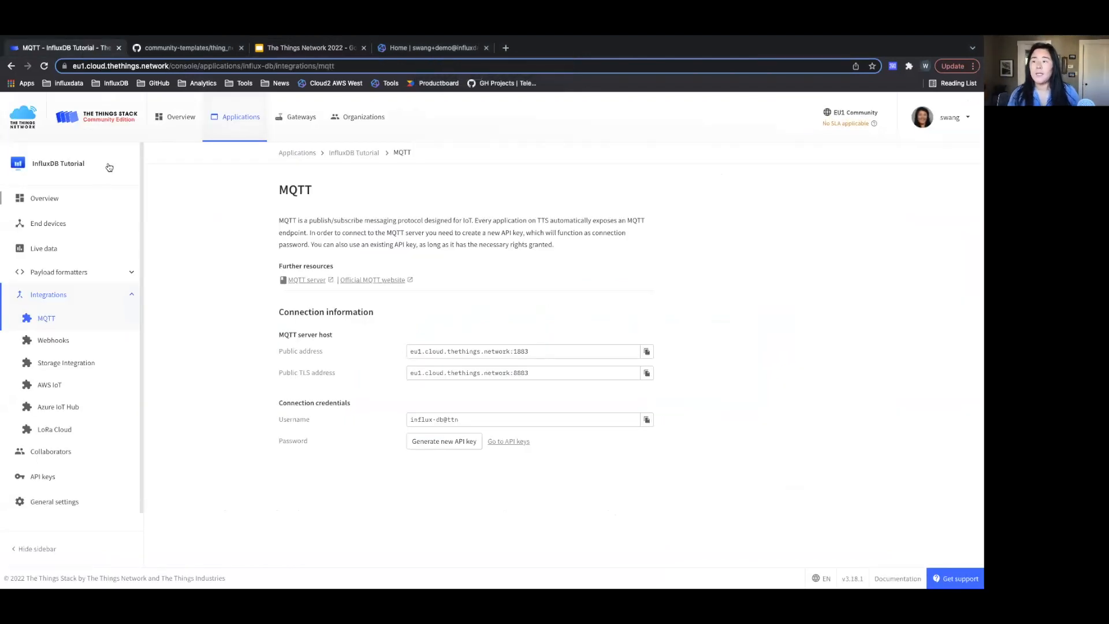
pyautogui.moveTo(112, 156)
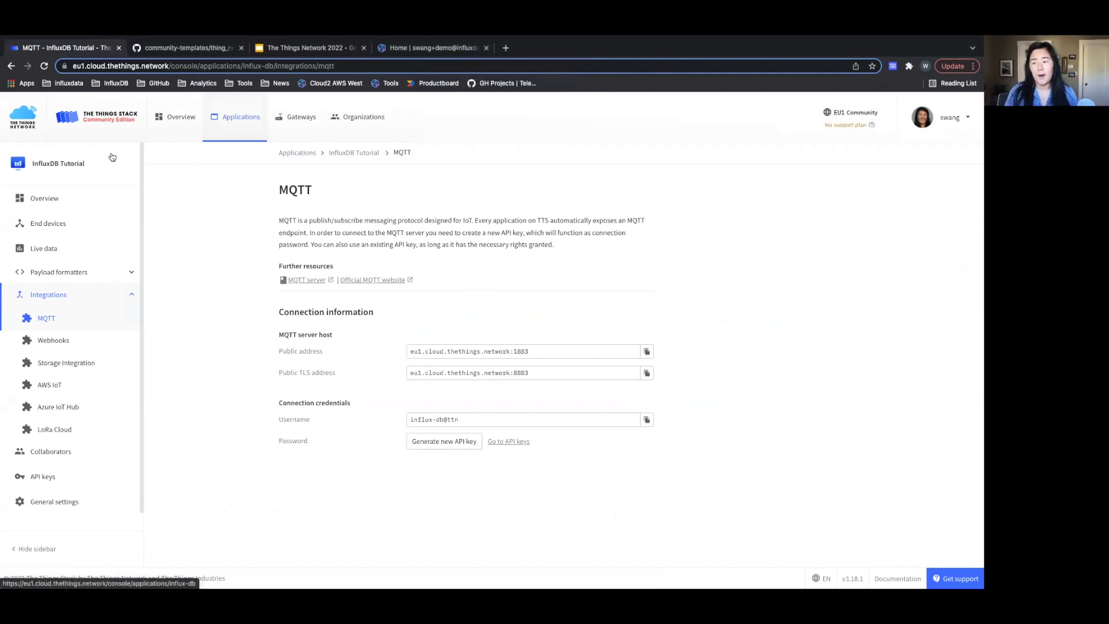
pyautogui.moveTo(69, 335)
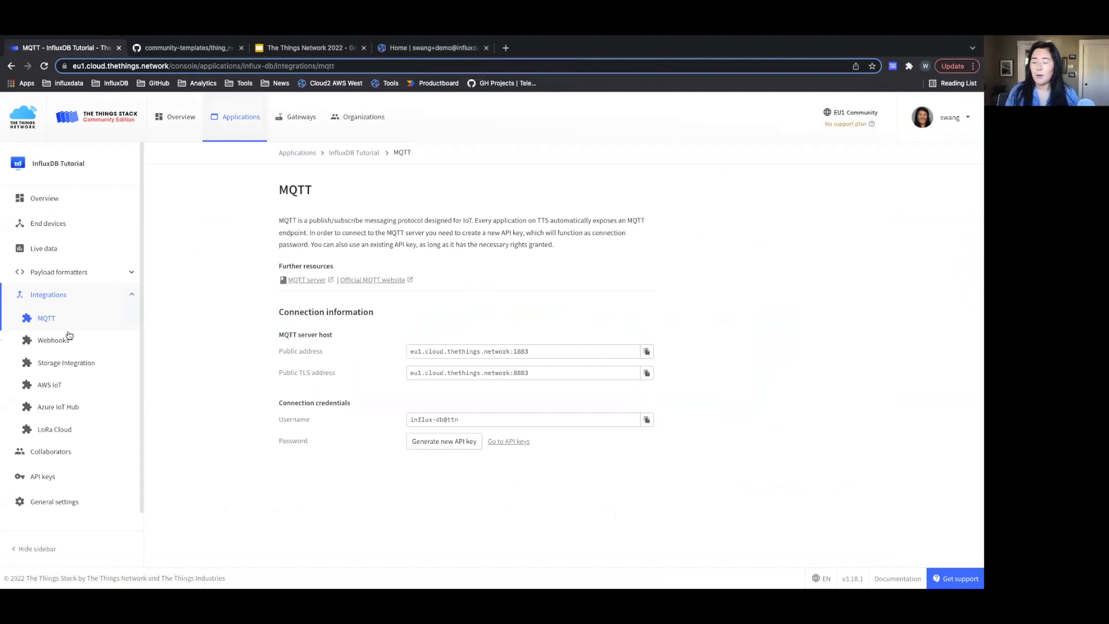
pyautogui.moveTo(96, 363)
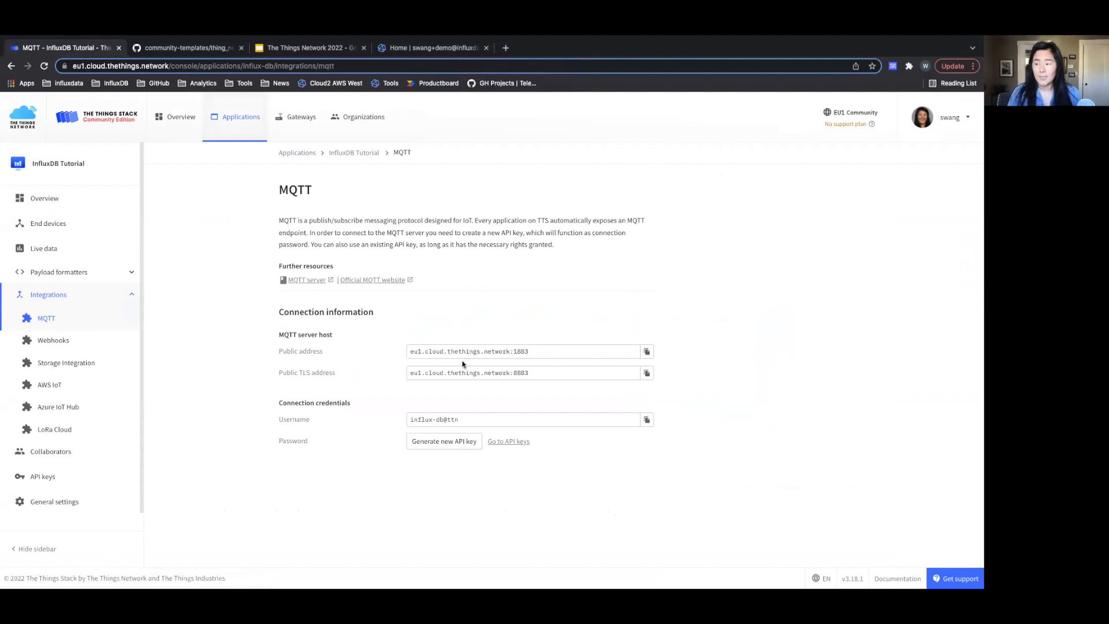
pyautogui.moveTo(308, 334)
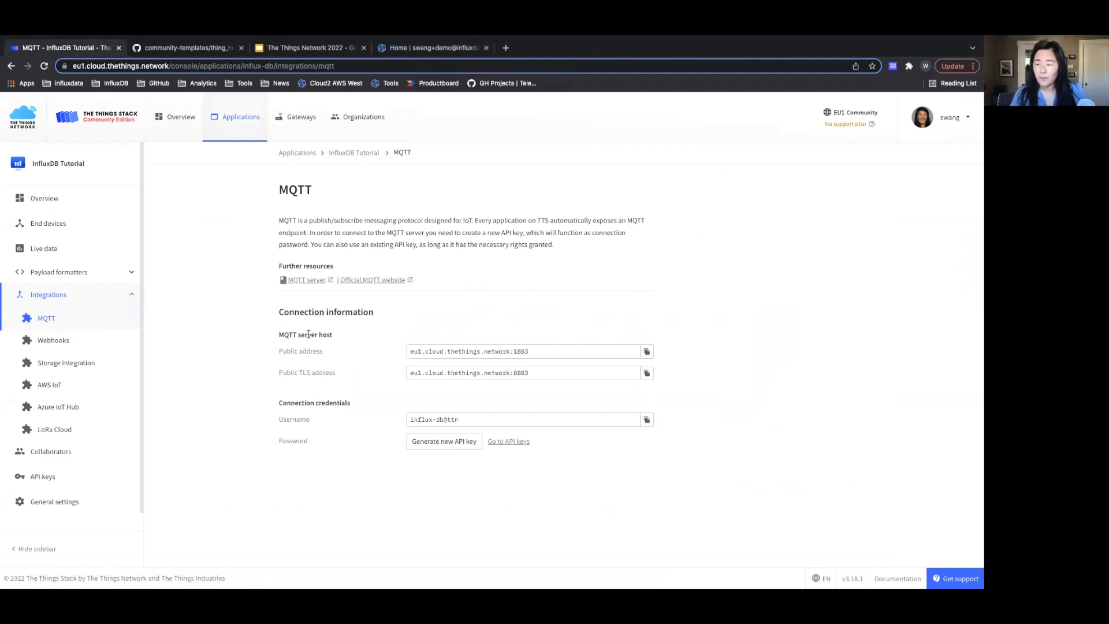
pyautogui.moveTo(346, 431)
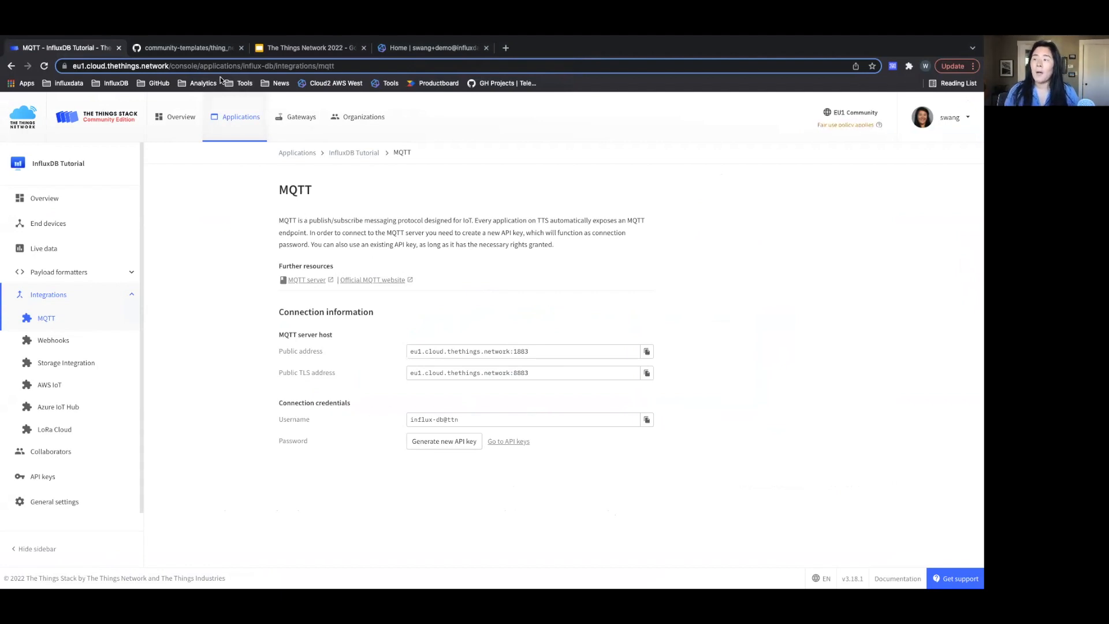
# Step: Review the community-templates thing_network README down to Quick Install and Included Resources
pyautogui.click(187, 47)
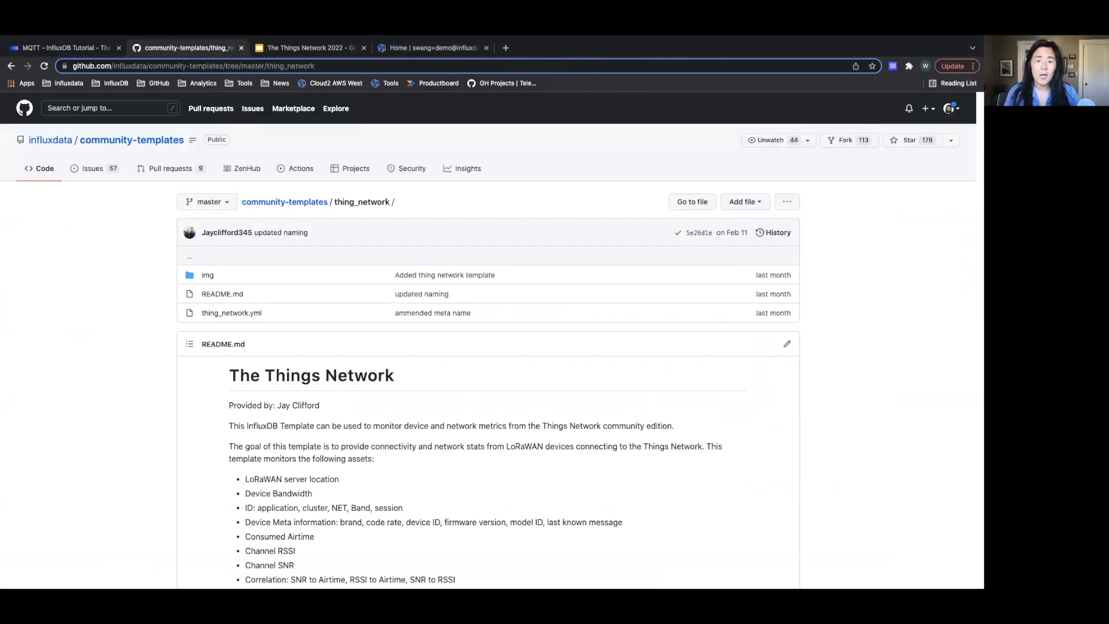
pyautogui.moveTo(93, 433)
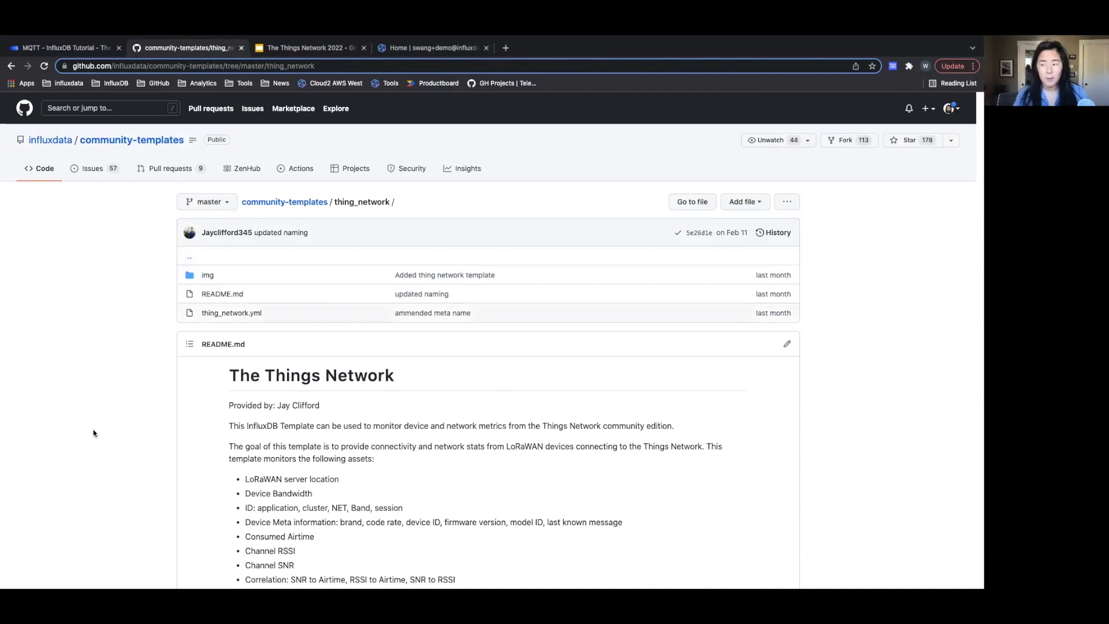
pyautogui.moveTo(134, 413)
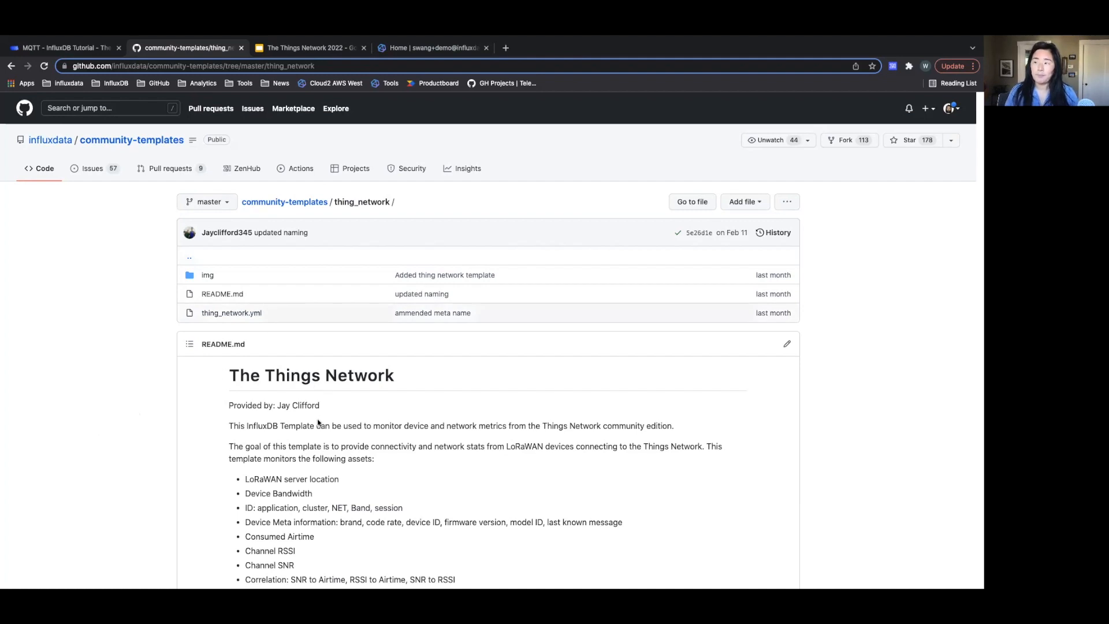
pyautogui.scroll(-3)
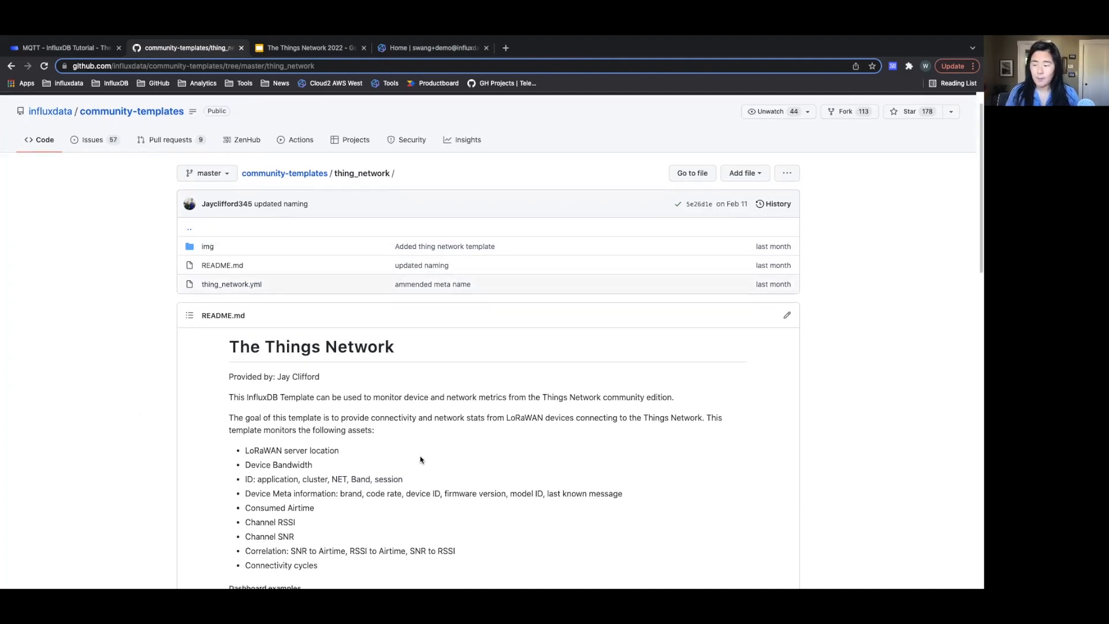
pyautogui.scroll(-3)
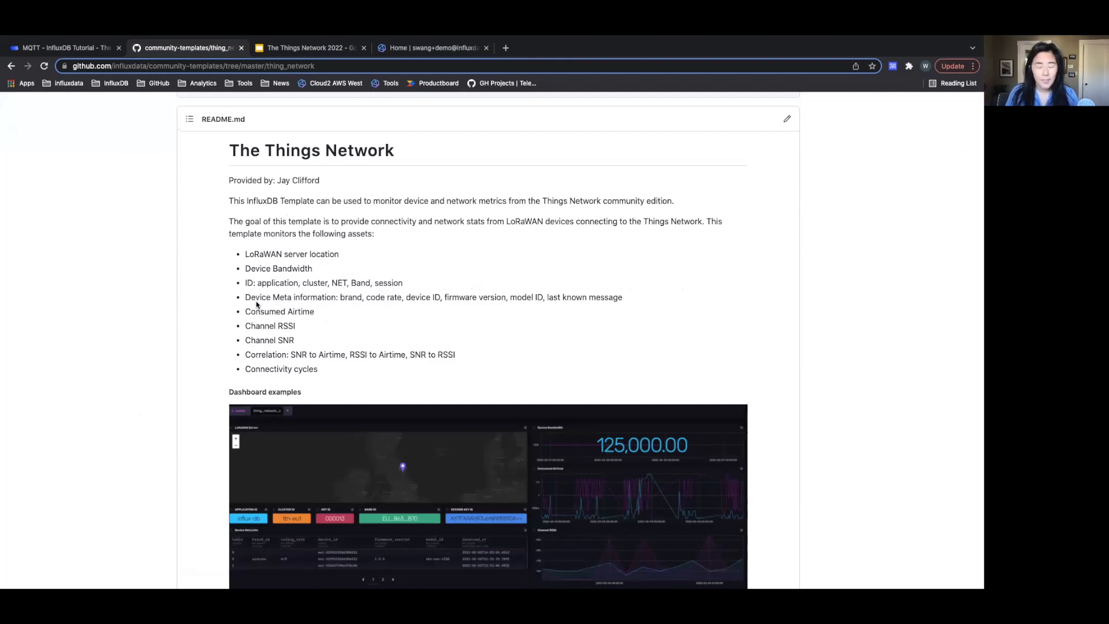
pyautogui.moveTo(301, 340)
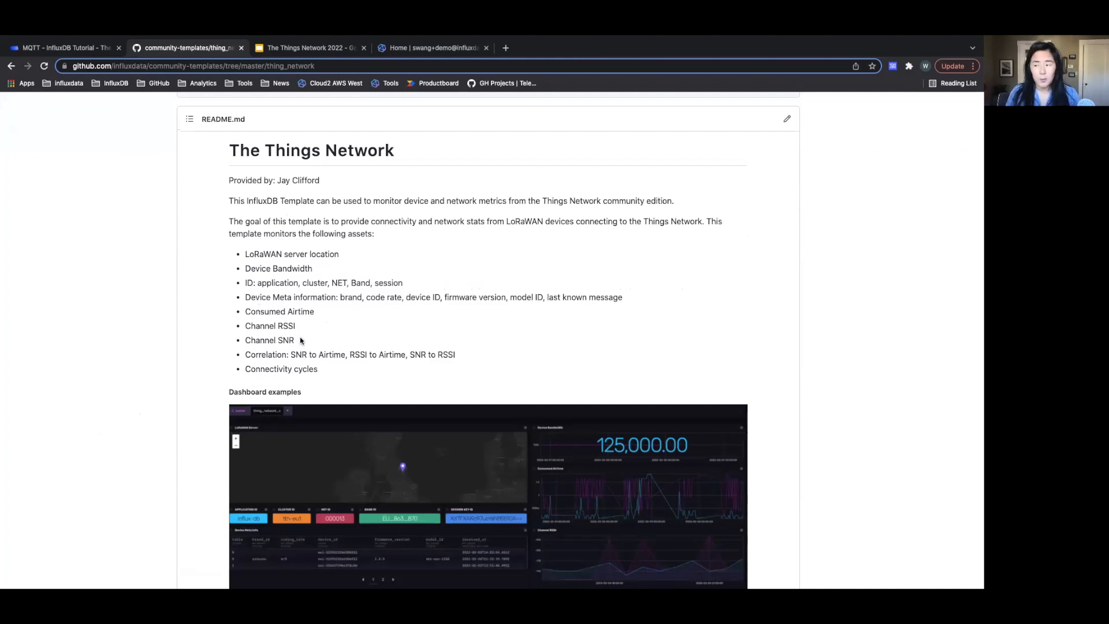
pyautogui.scroll(-3)
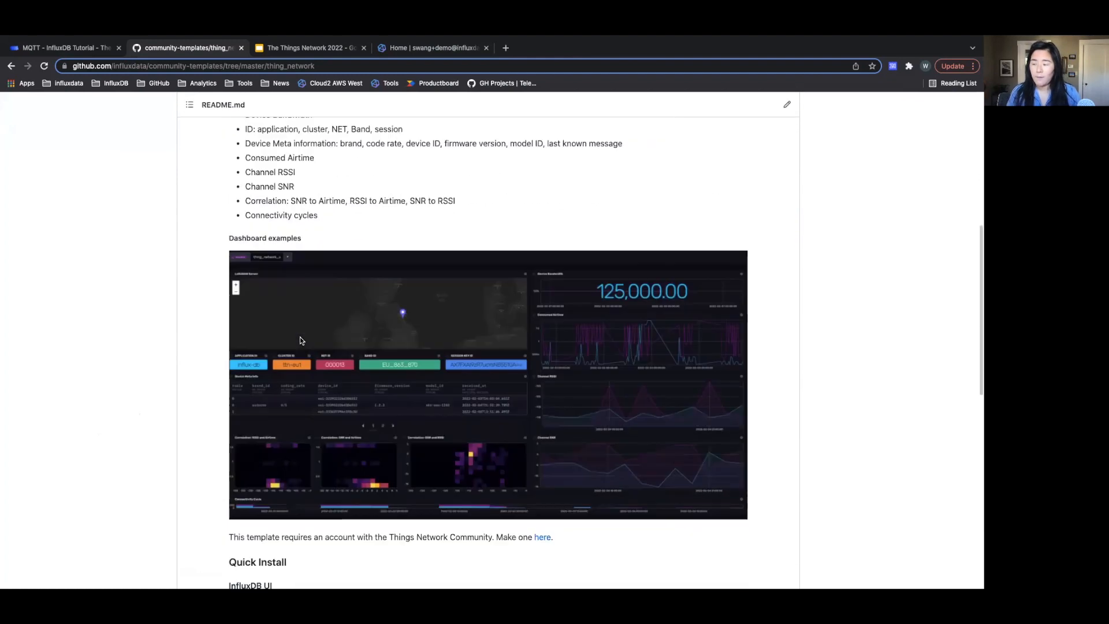
pyautogui.scroll(-3)
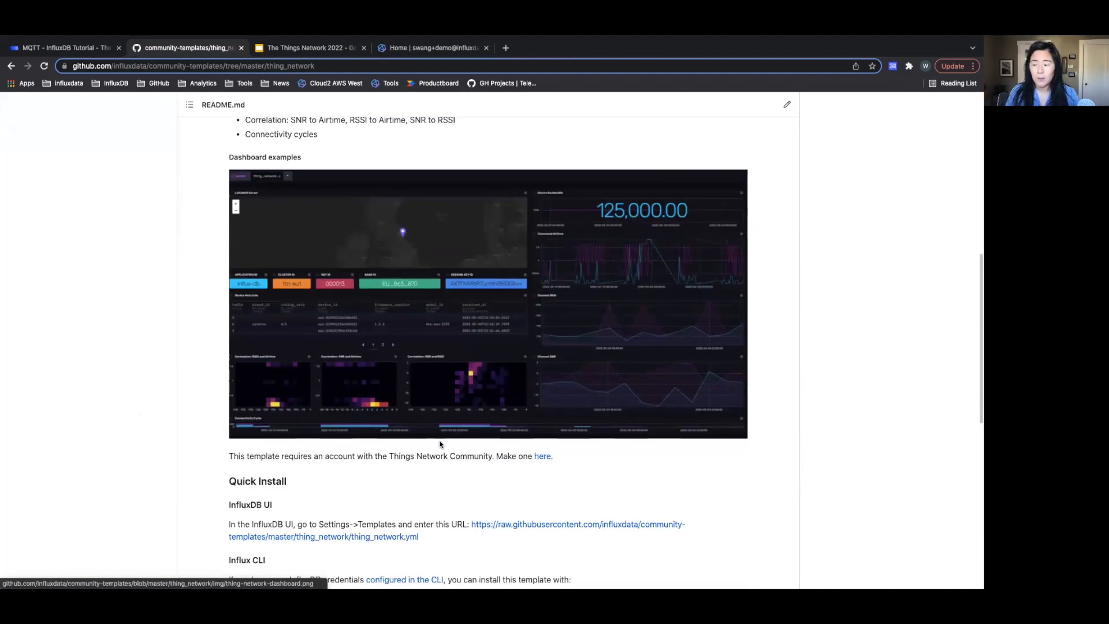
pyautogui.scroll(-3)
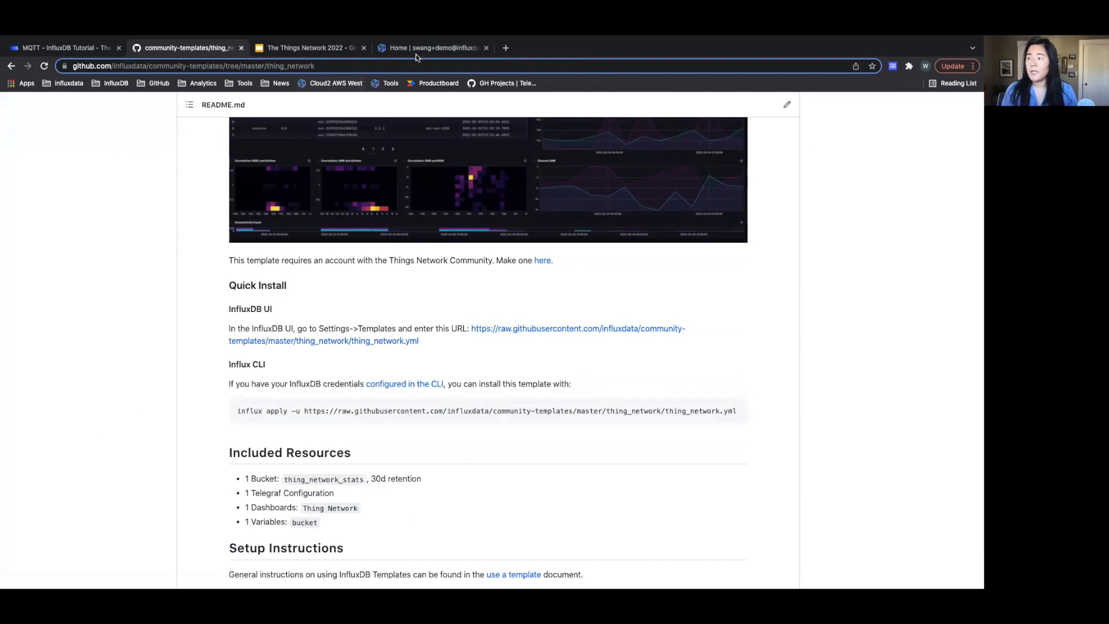
# Step: Go to InfluxDB Cloud's Settings Templates page for installing a template manifest
pyautogui.click(432, 47)
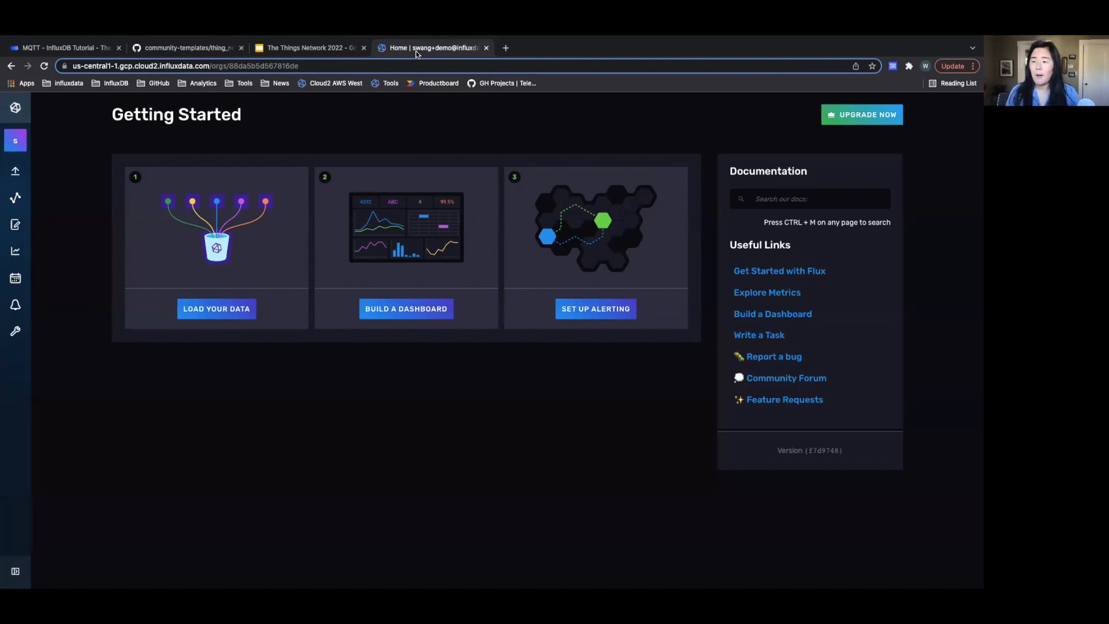
pyautogui.moveTo(21, 359)
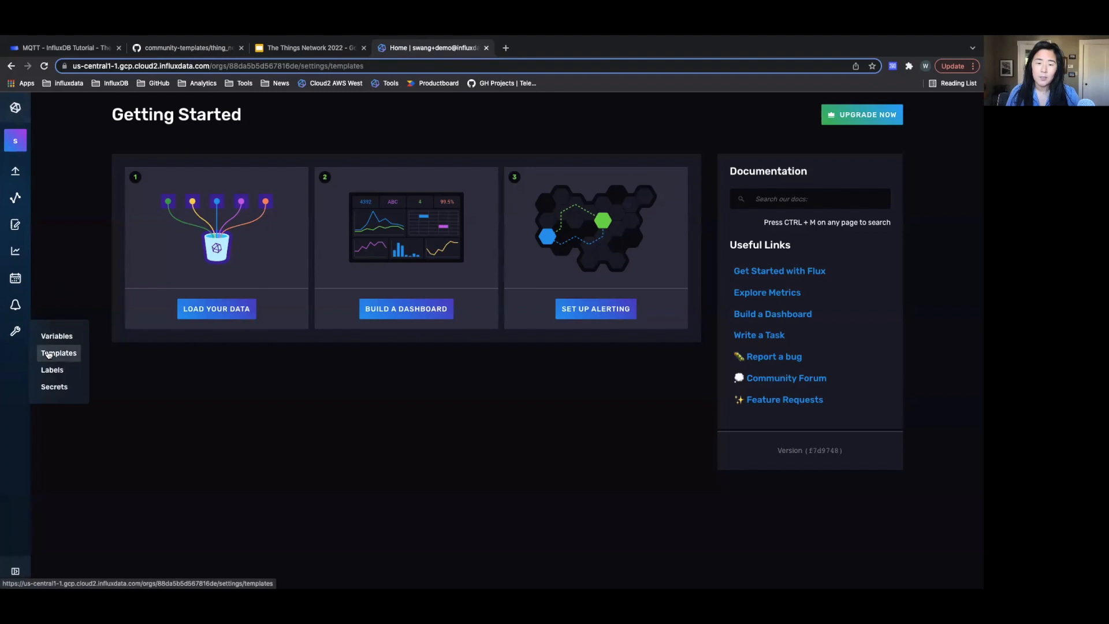
pyautogui.click(59, 352)
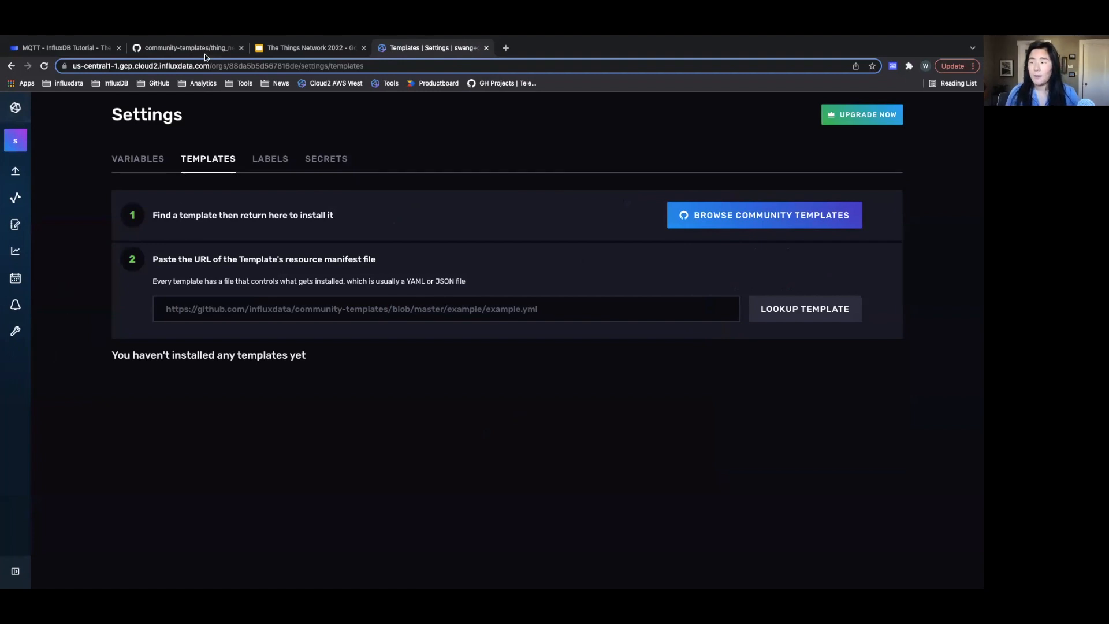
# Step: Copy the GitHub web address of thing_network.yml and return to the InfluxDB Templates page
pyautogui.click(187, 48)
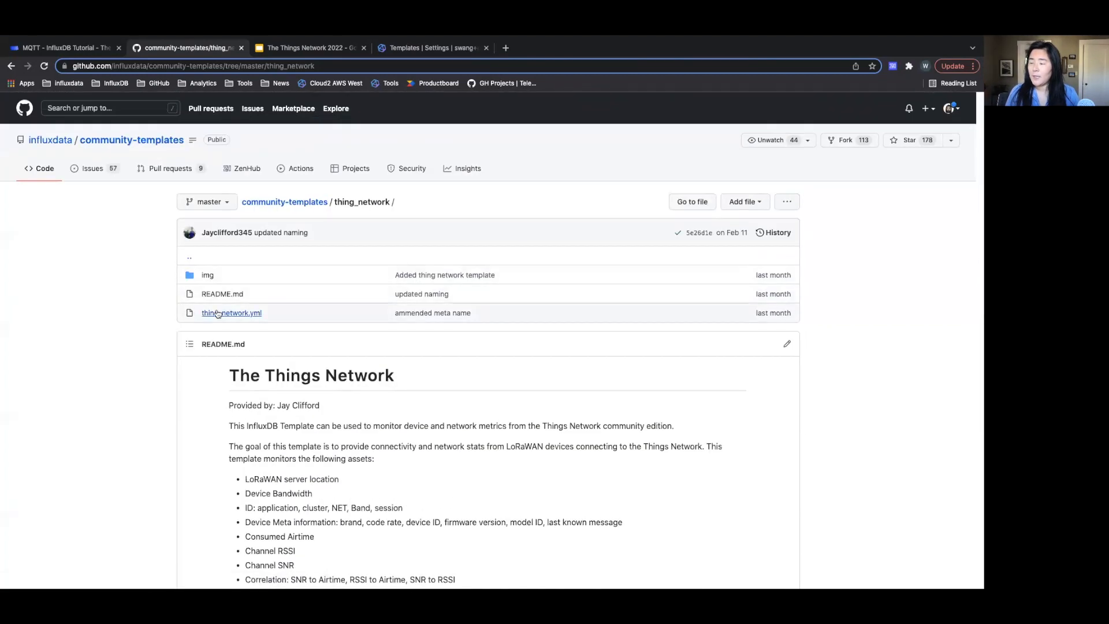
pyautogui.click(231, 313)
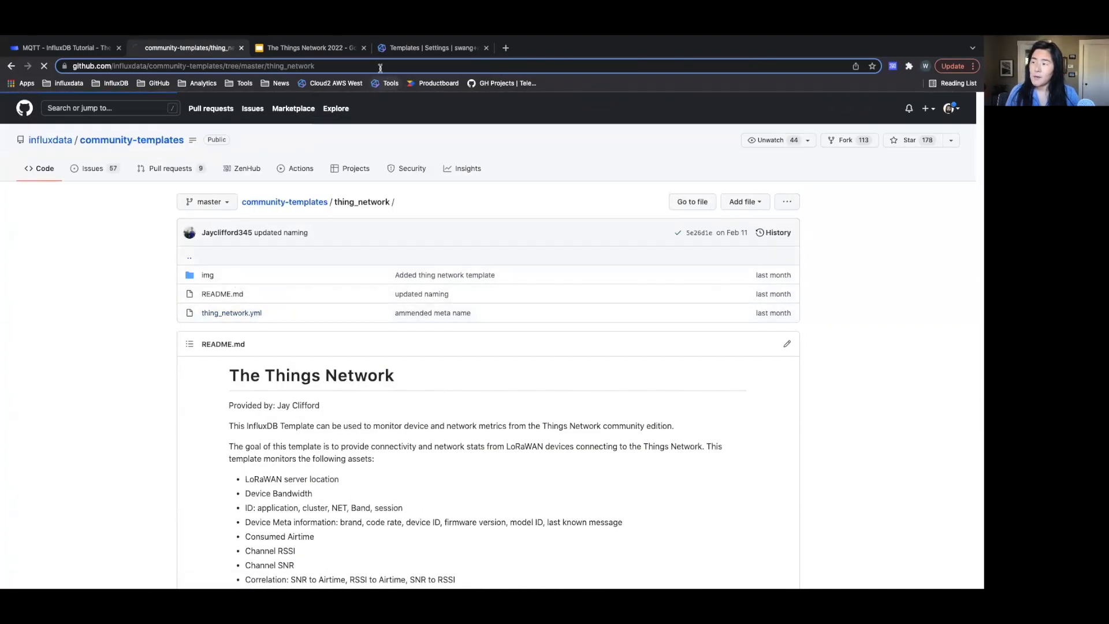
pyautogui.click(231, 313)
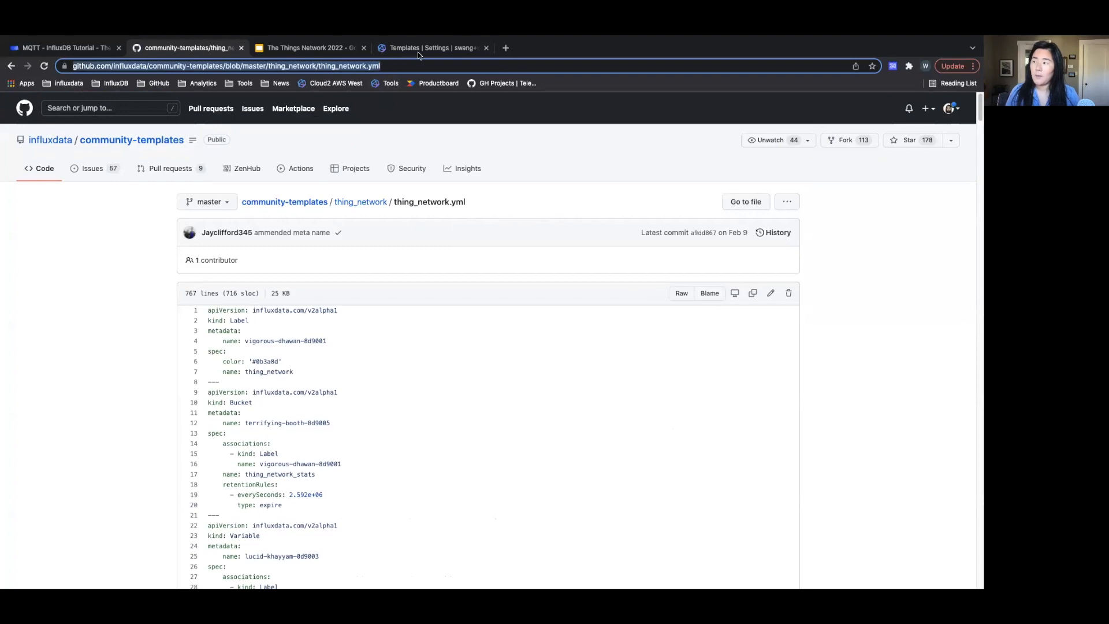
pyautogui.click(431, 47)
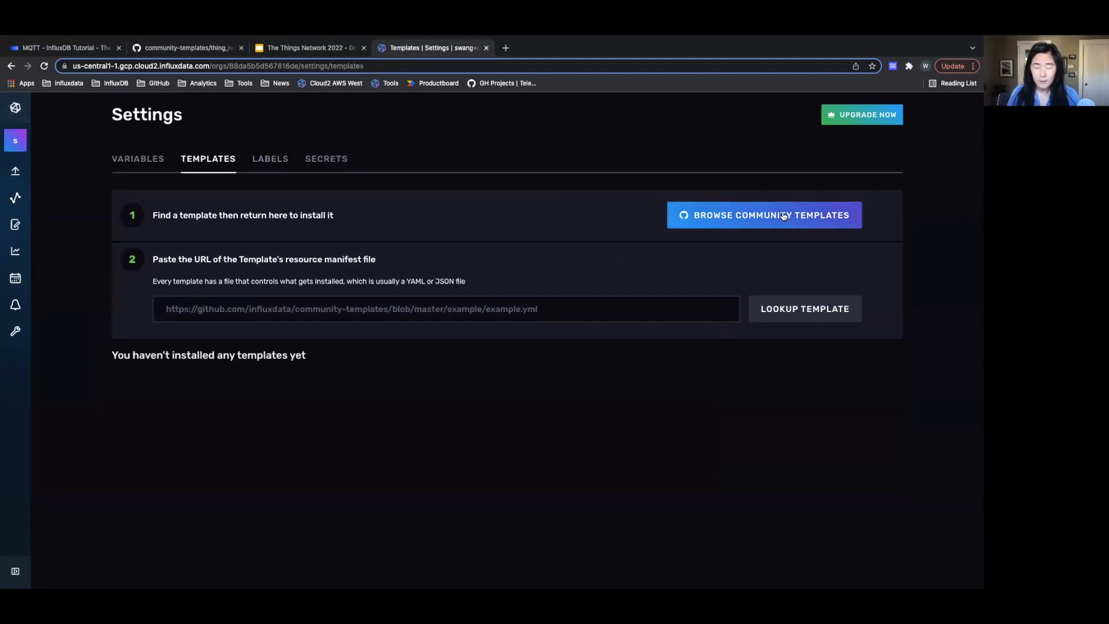
pyautogui.moveTo(782, 215)
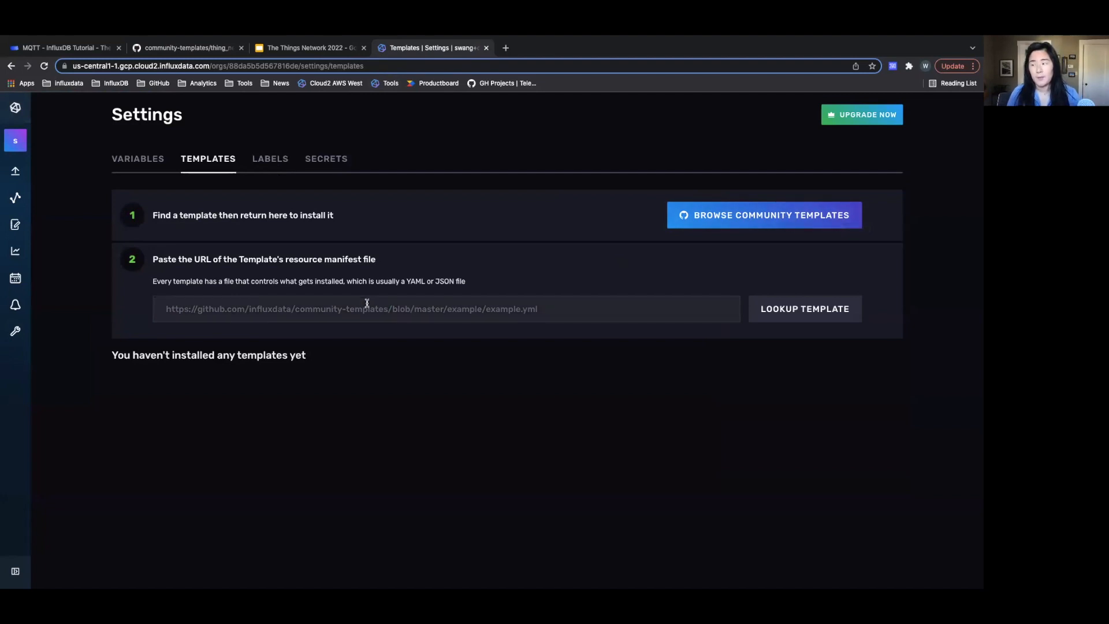
# Step: Look up the thing_network template from its GitHub manifest URL and review its Buckets resources
pyautogui.click(366, 308)
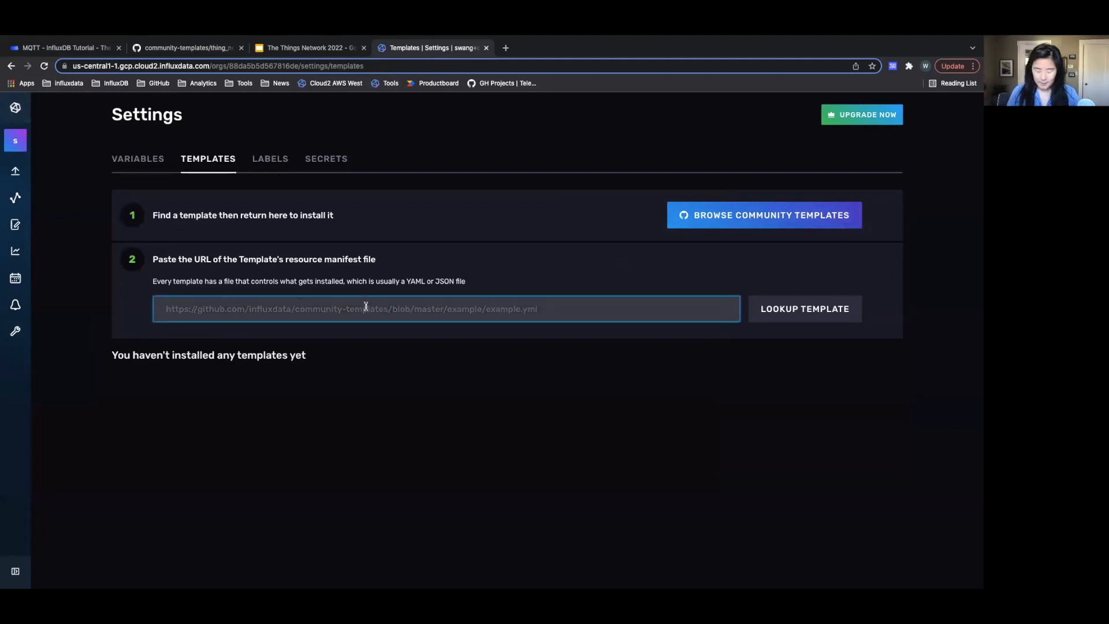
pyautogui.write('https://github.com/influxdata/community-templates/blob/master/thing_network/thing_network.yml')
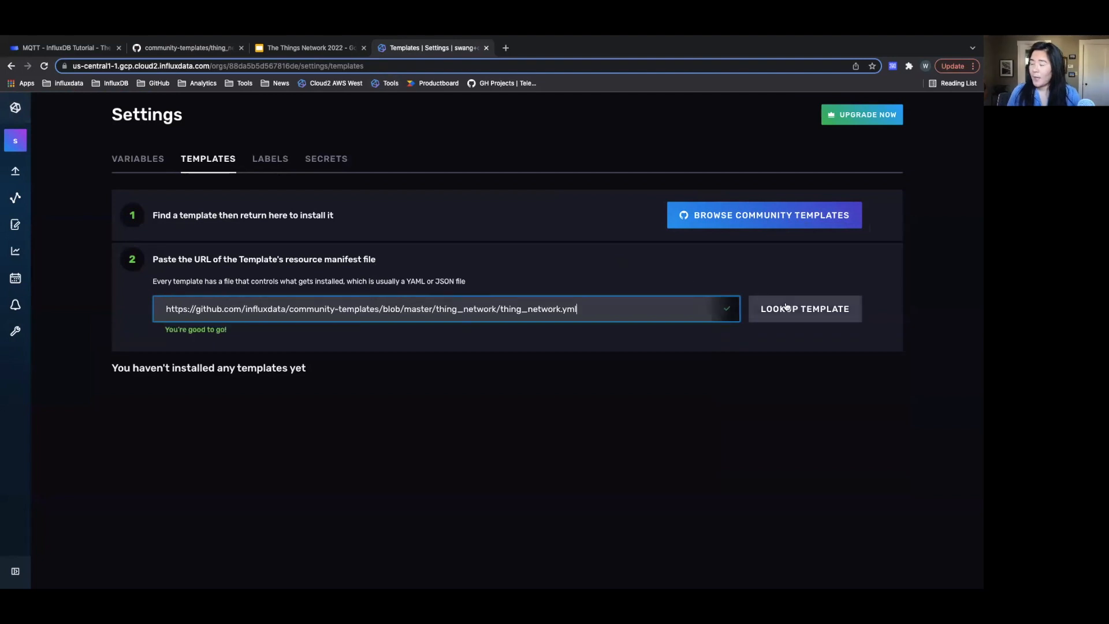
pyautogui.click(805, 308)
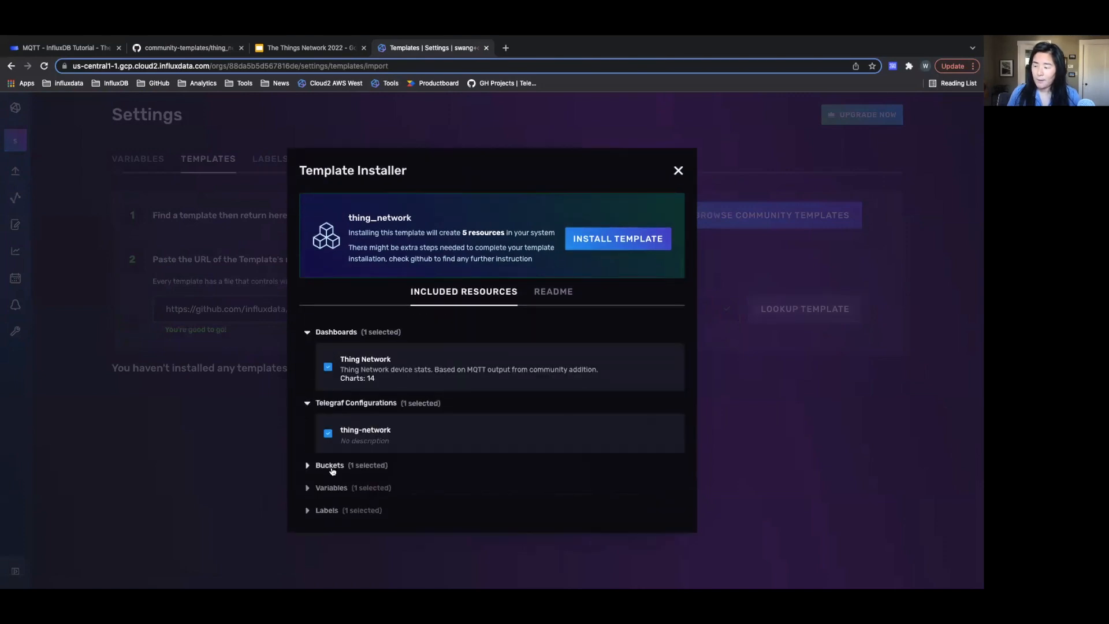
pyautogui.click(329, 464)
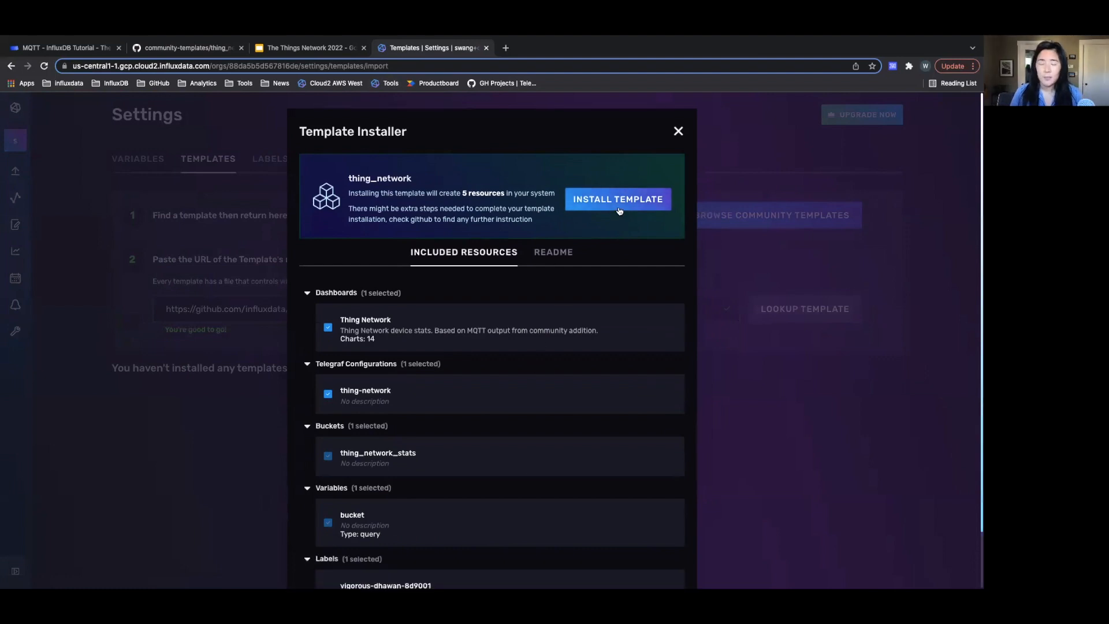
# Step: Install the thing_network template and view setup instructions for its thing-network Telegraf configuration
pyautogui.click(616, 198)
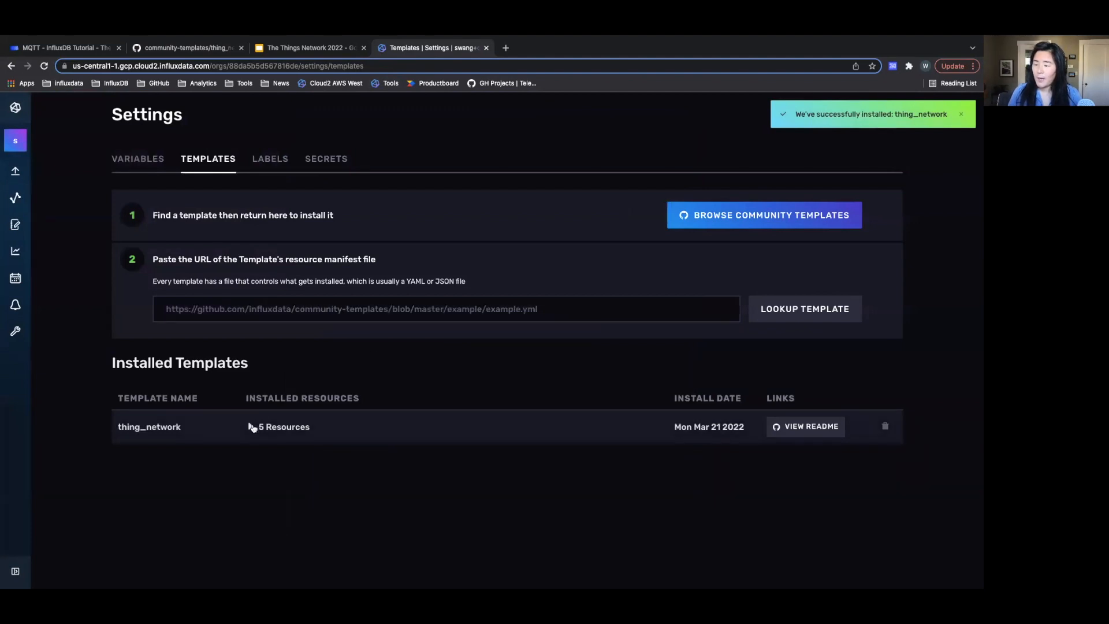
pyautogui.click(285, 426)
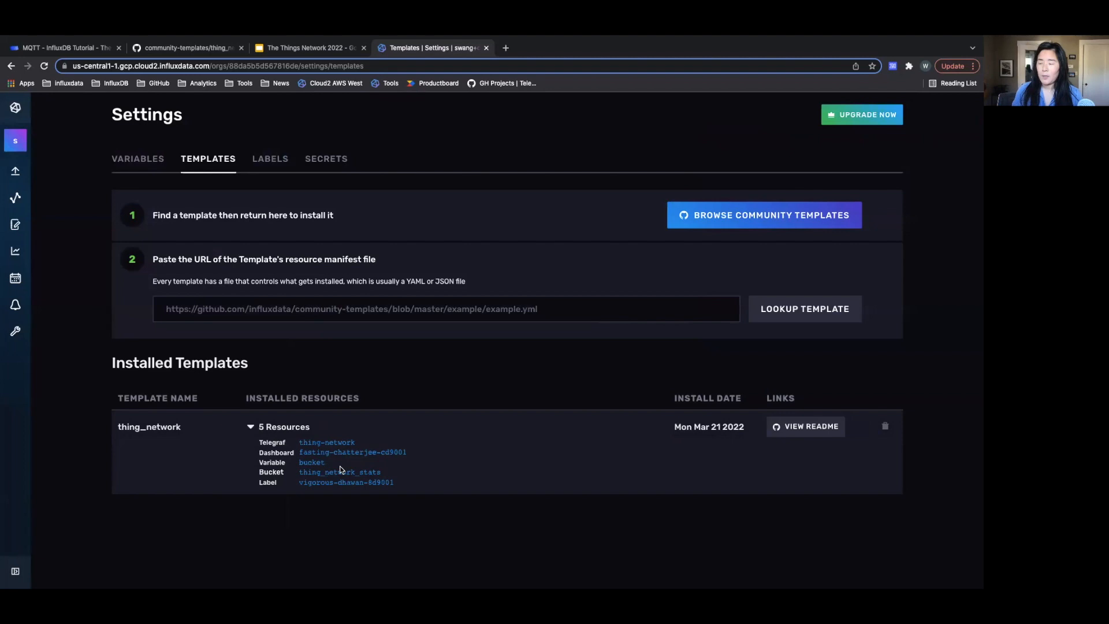
pyautogui.moveTo(325, 442)
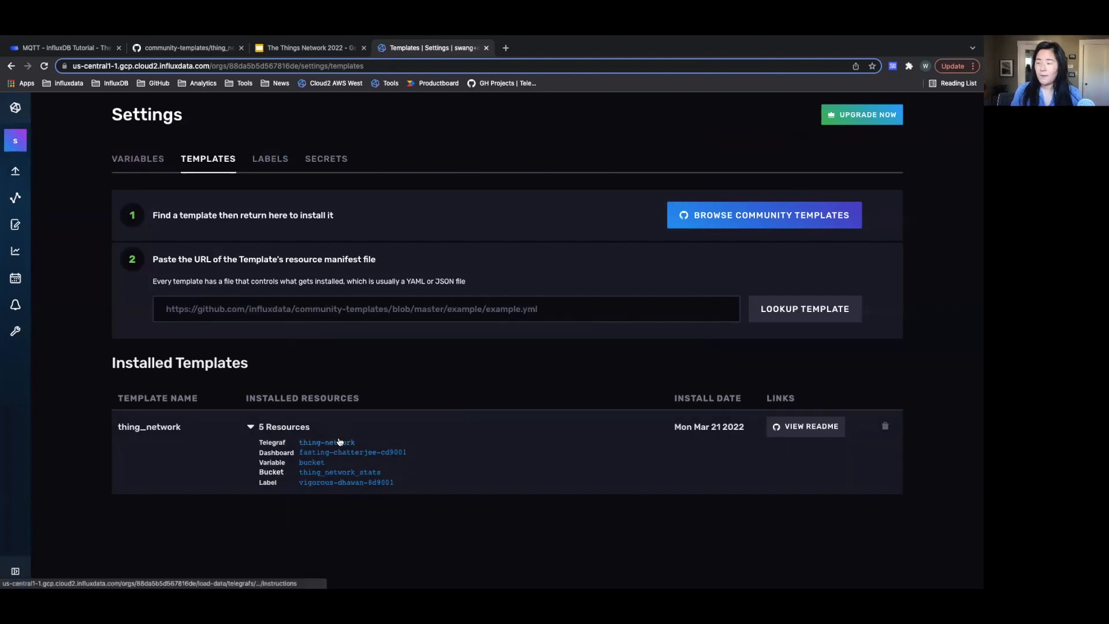
pyautogui.click(326, 443)
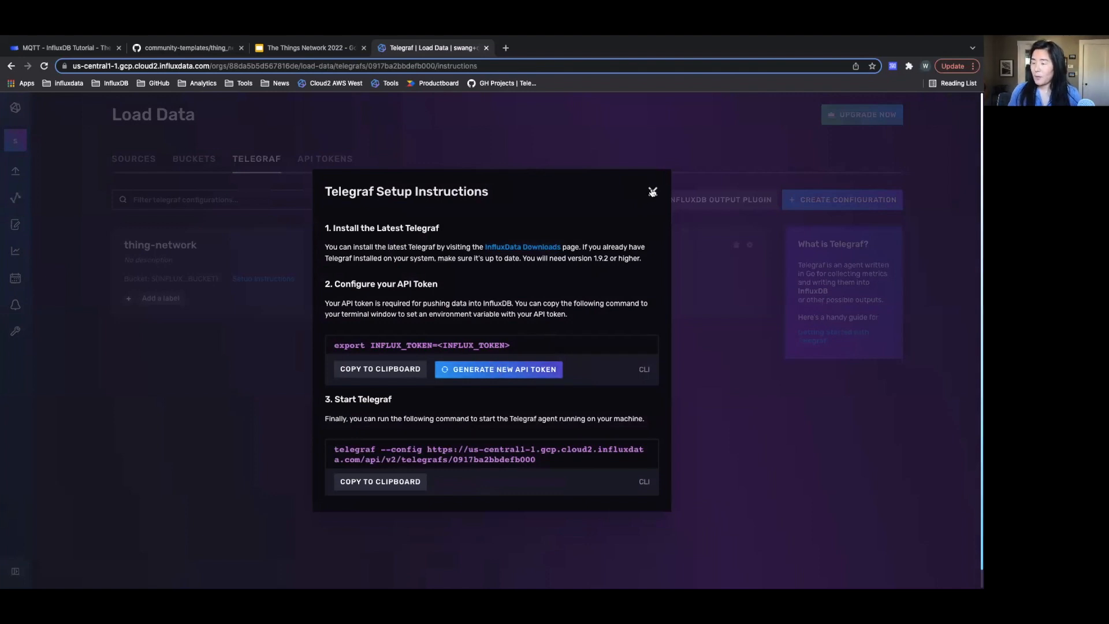
# Step: Read through the thing-network Telegraf outputs and inputs.mqtt_consumer sections, then save and close
pyautogui.click(652, 191)
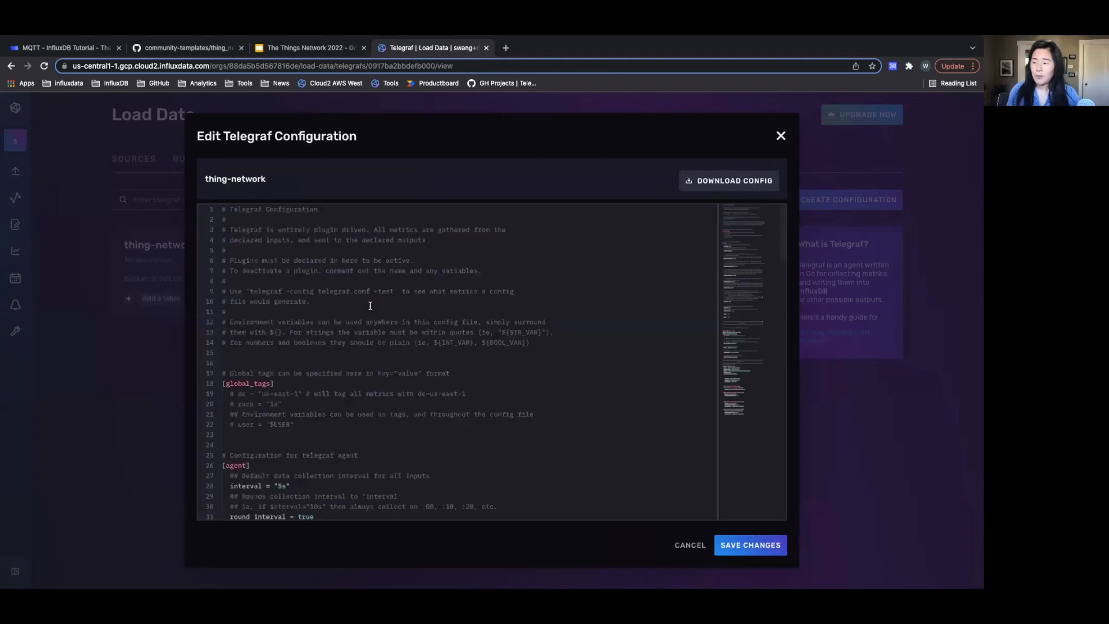
pyautogui.scroll(-3)
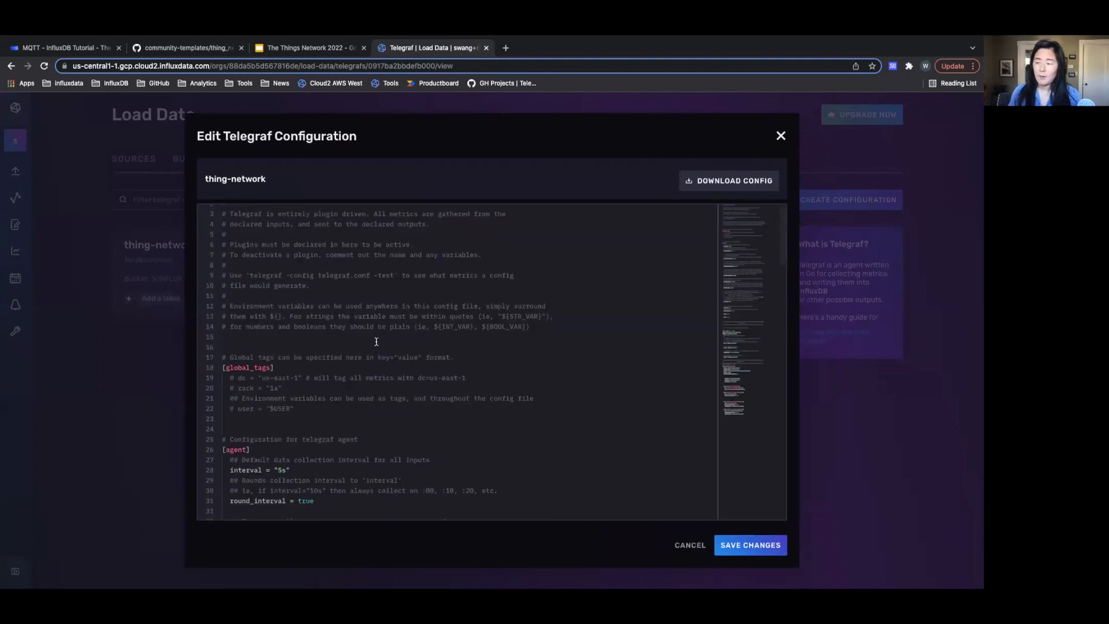
pyautogui.scroll(-3)
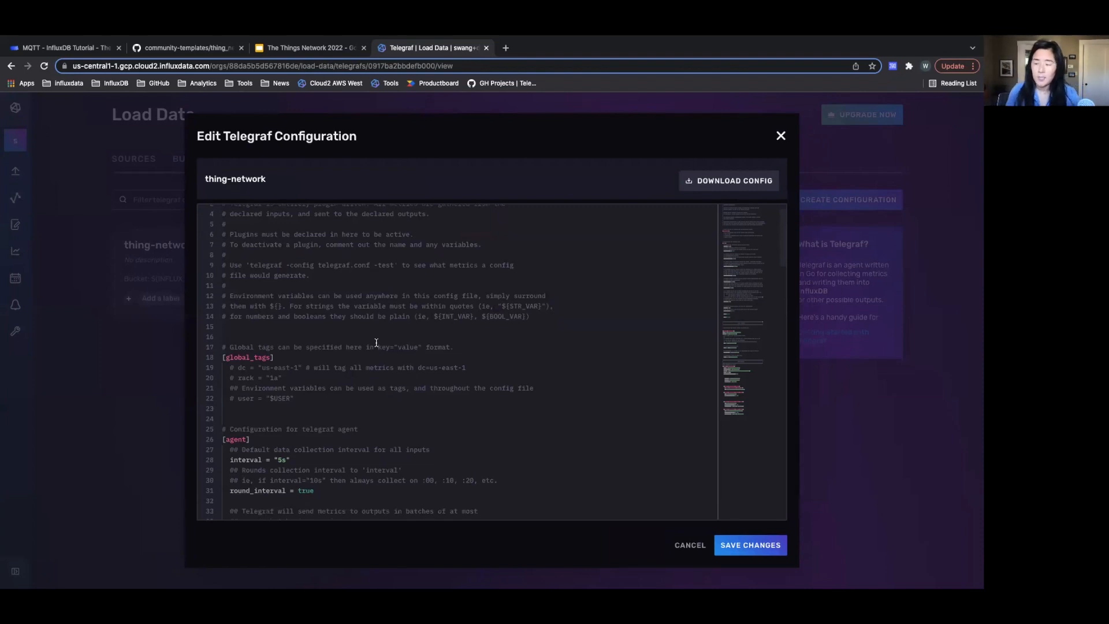
pyautogui.scroll(-3)
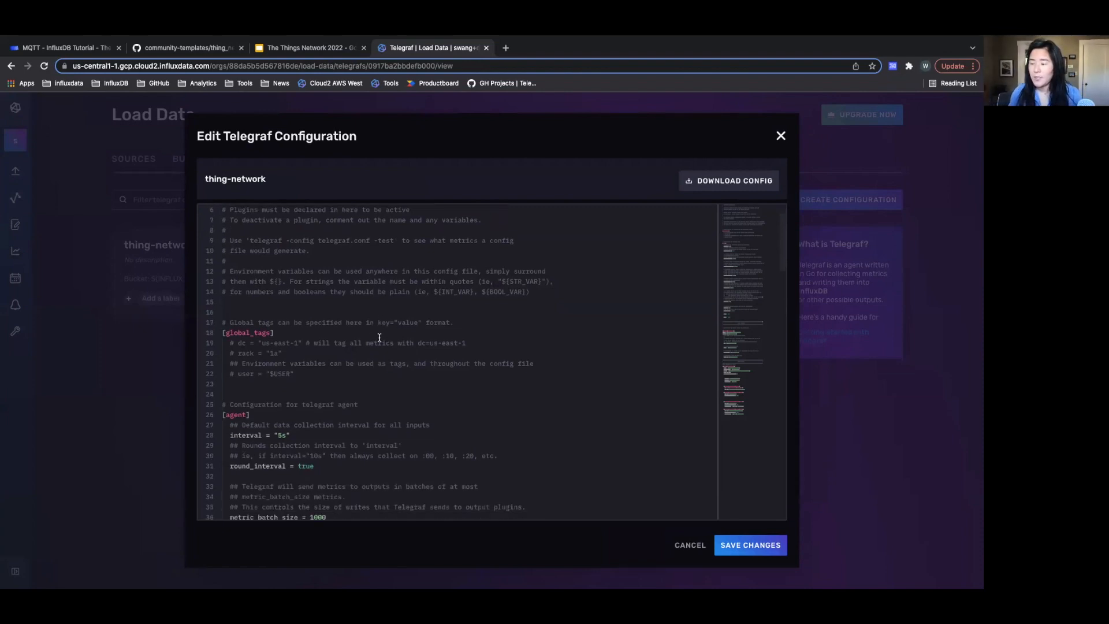
pyautogui.scroll(-3)
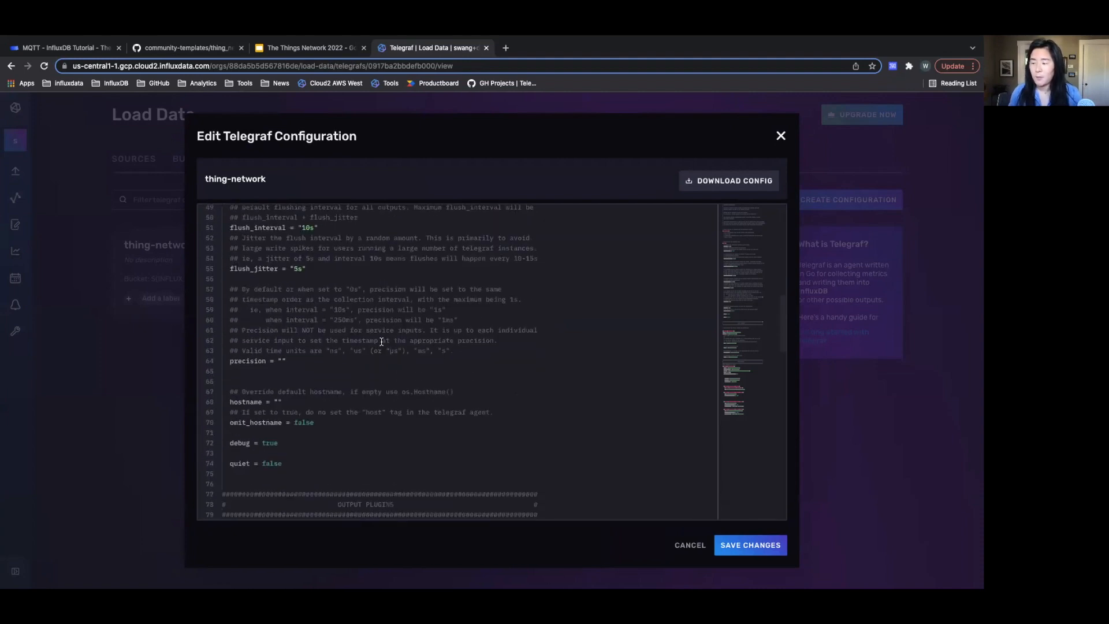
pyautogui.scroll(-3)
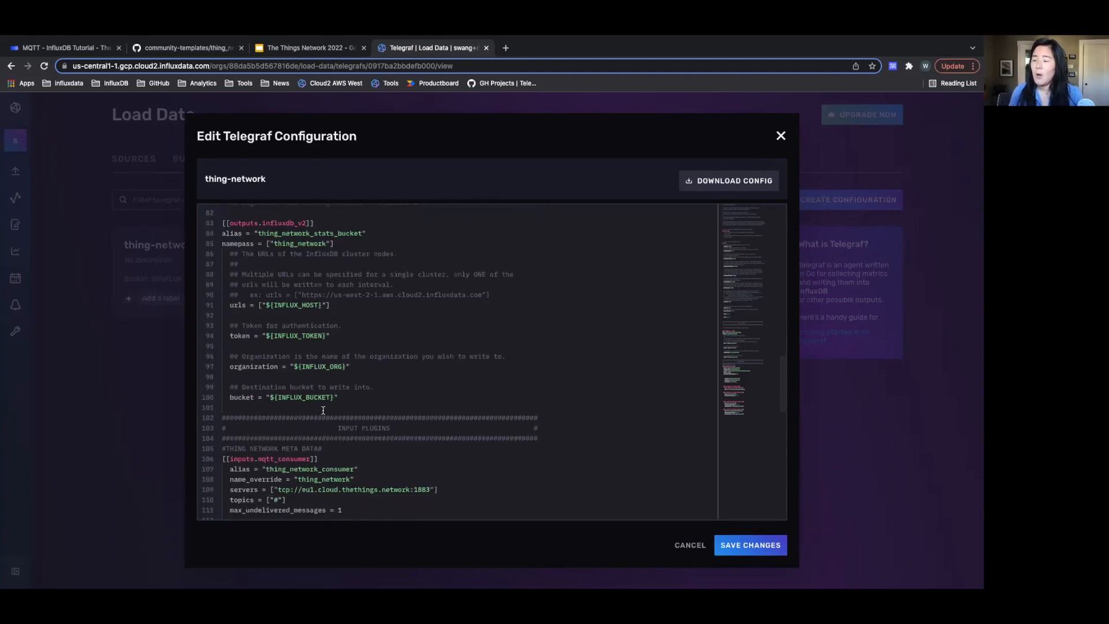
pyautogui.scroll(-3)
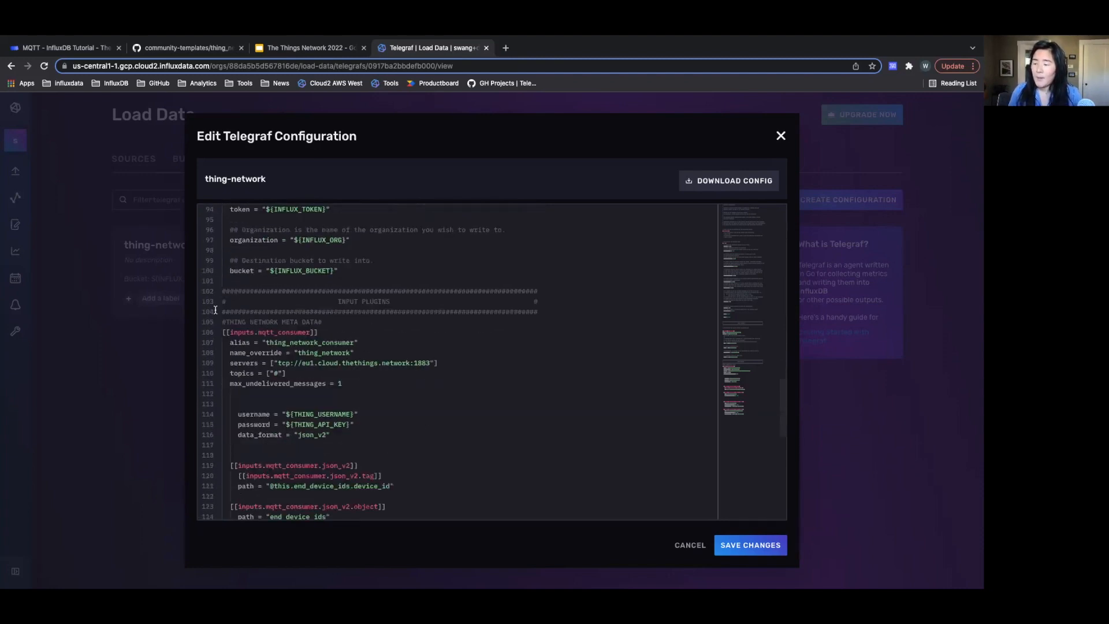
pyautogui.scroll(-3)
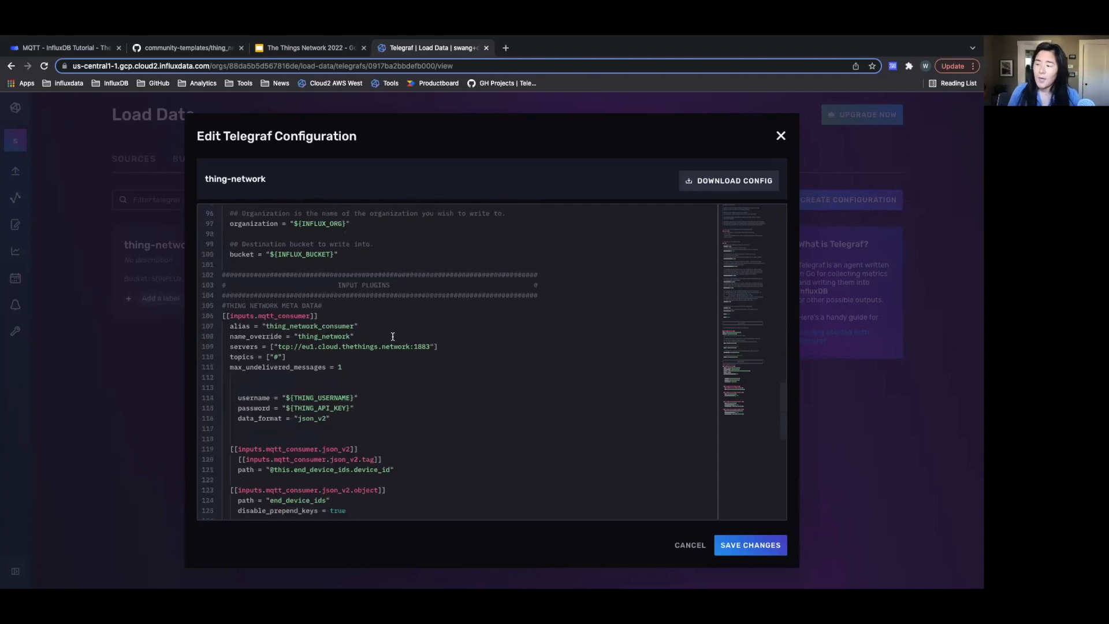
pyautogui.moveTo(432, 373)
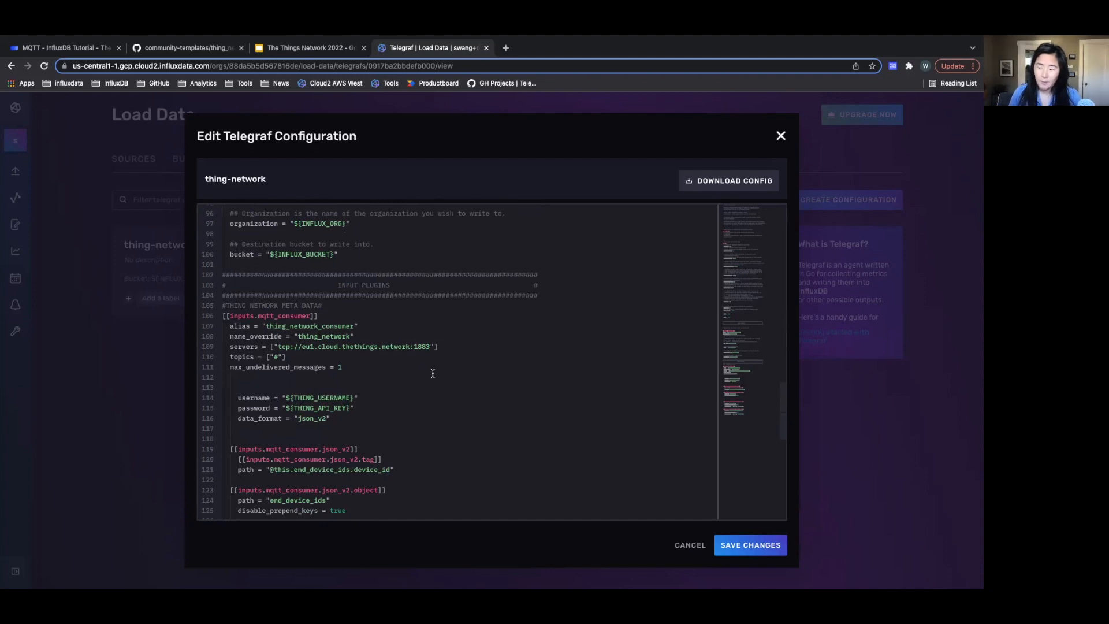
pyautogui.scroll(-3)
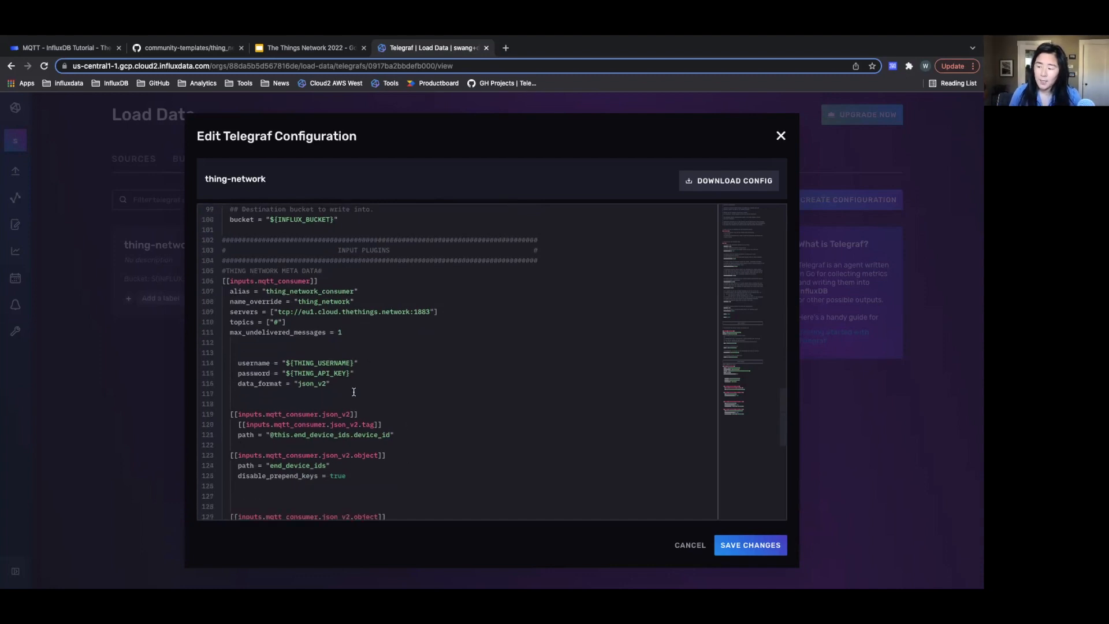
pyautogui.scroll(-3)
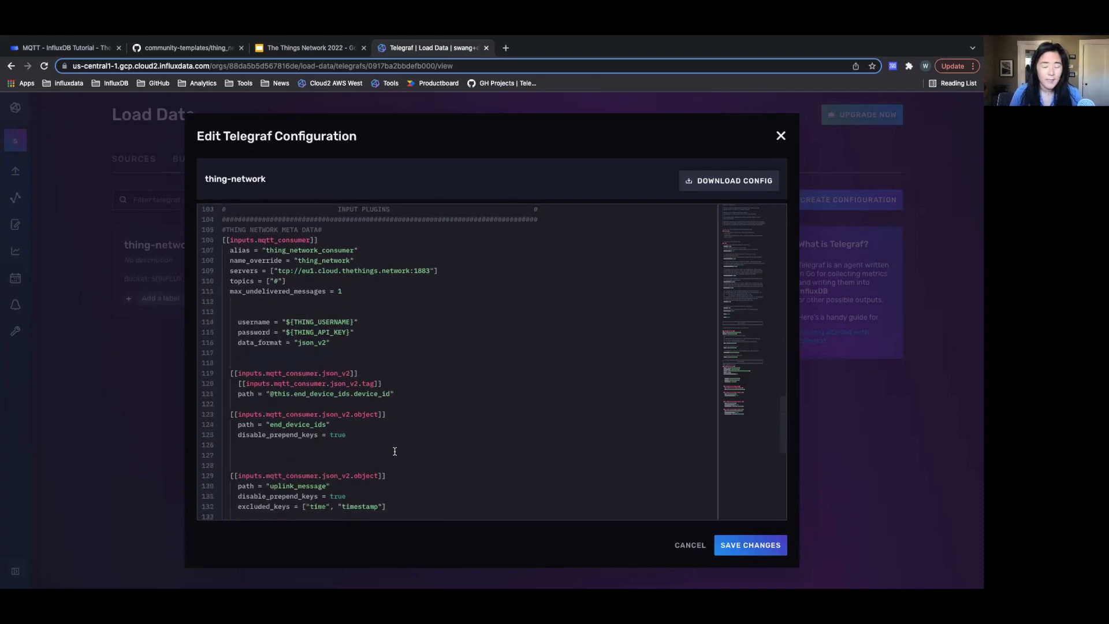
pyautogui.scroll(-3)
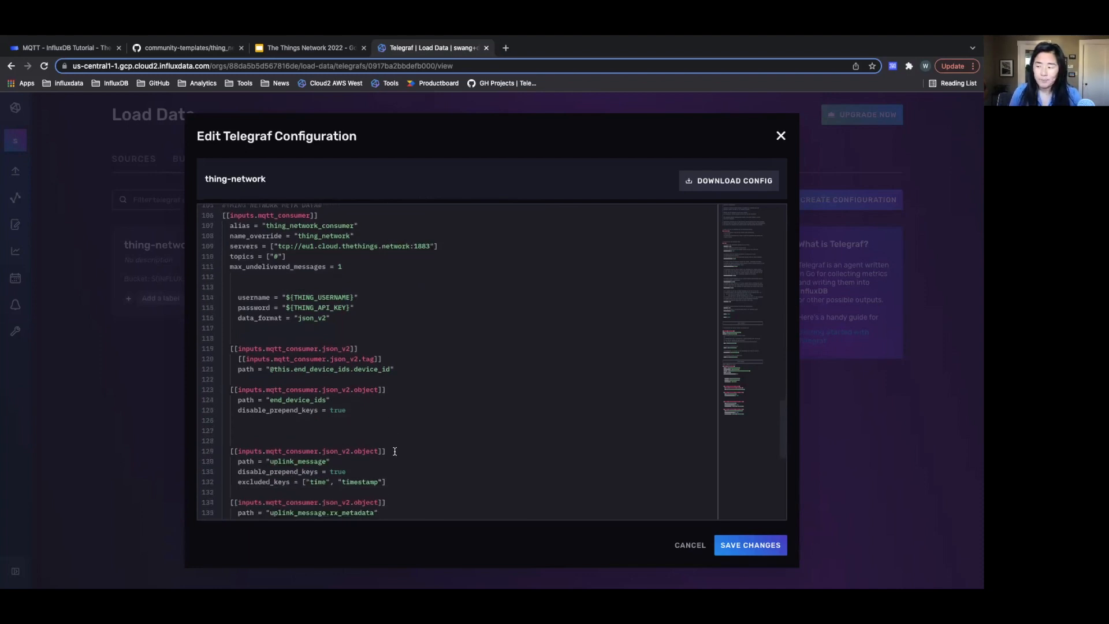
pyautogui.scroll(-3)
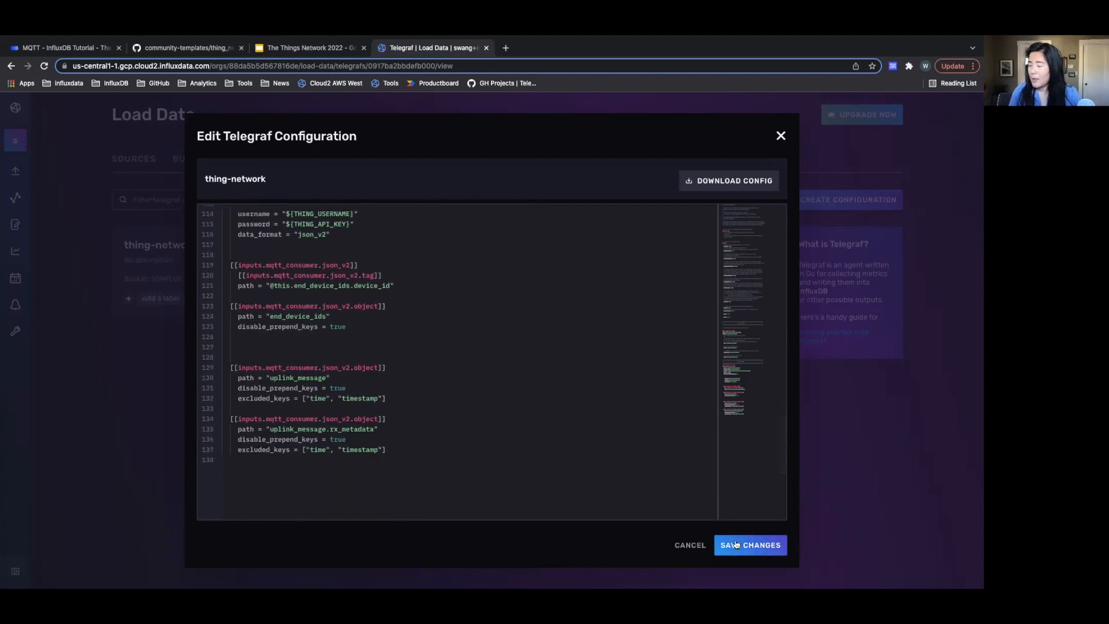
pyautogui.click(749, 544)
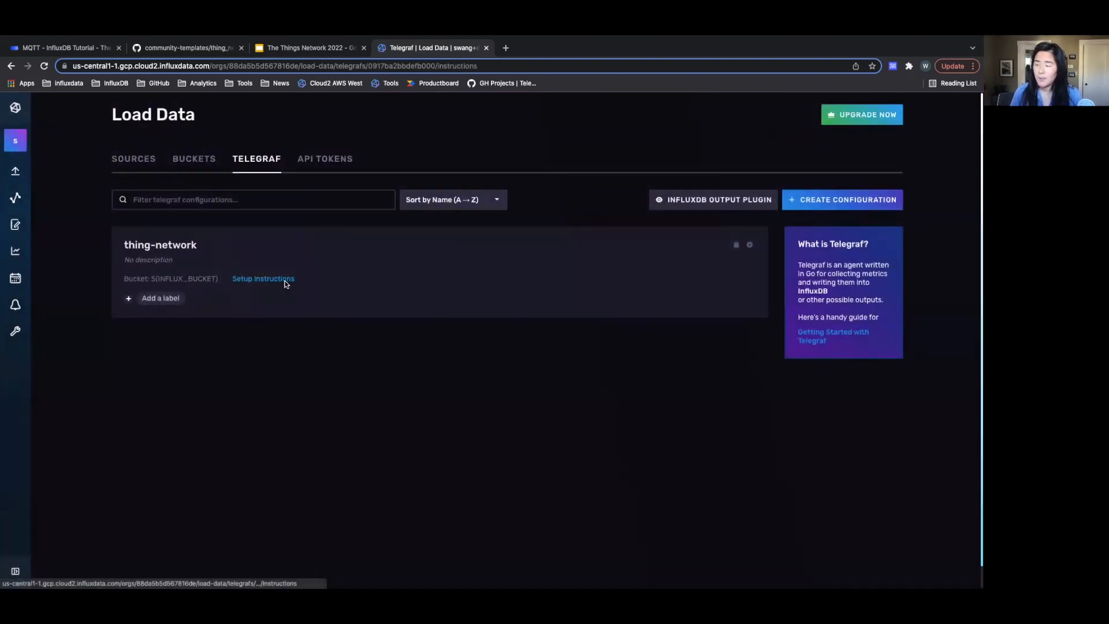
# Step: Copy the Start Telegraf command for the thing-network configuration to the clipboard
pyautogui.click(262, 279)
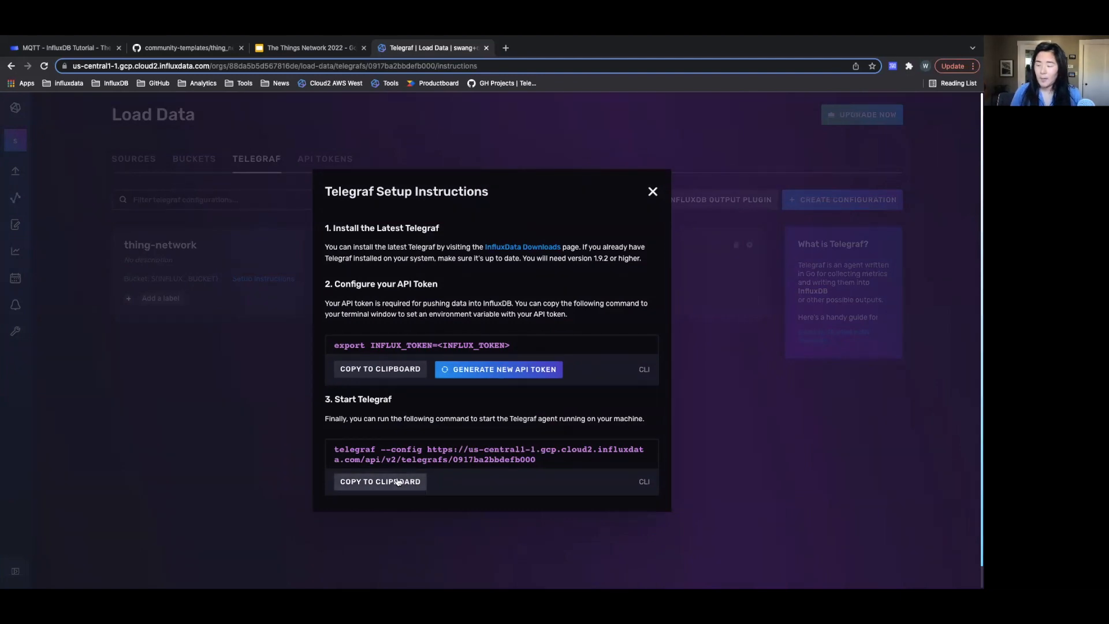
pyautogui.click(380, 481)
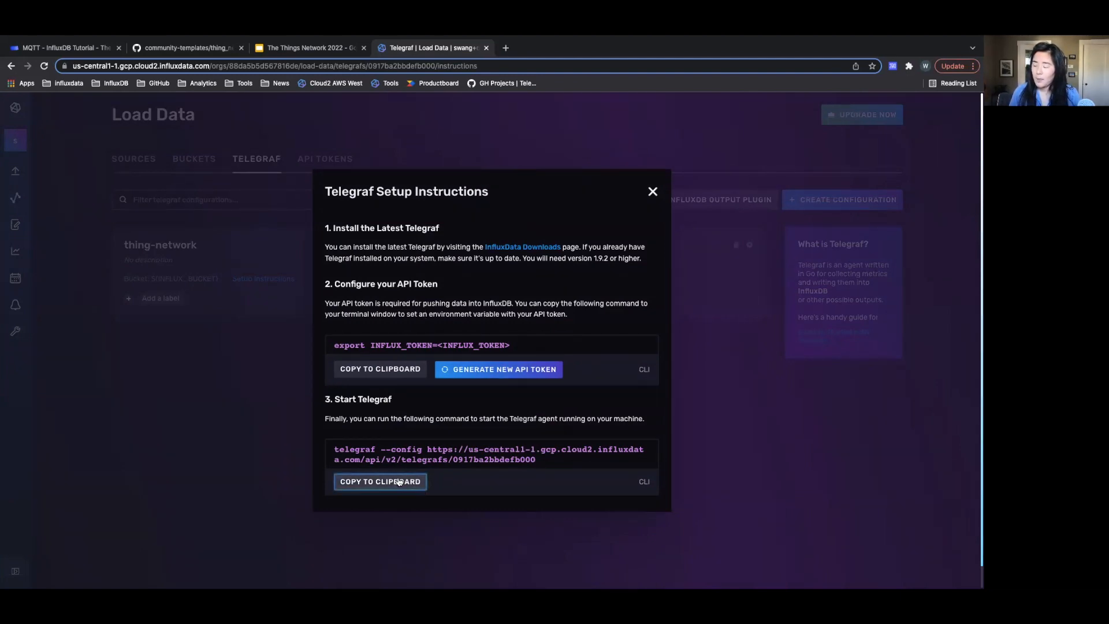
pyautogui.click(380, 481)
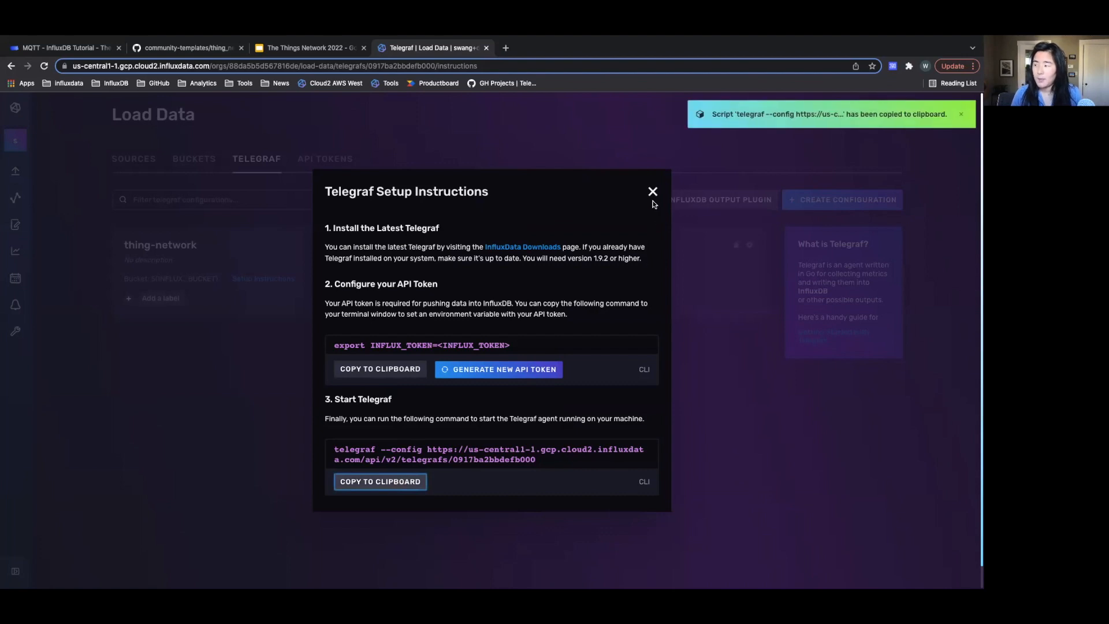
pyautogui.click(651, 192)
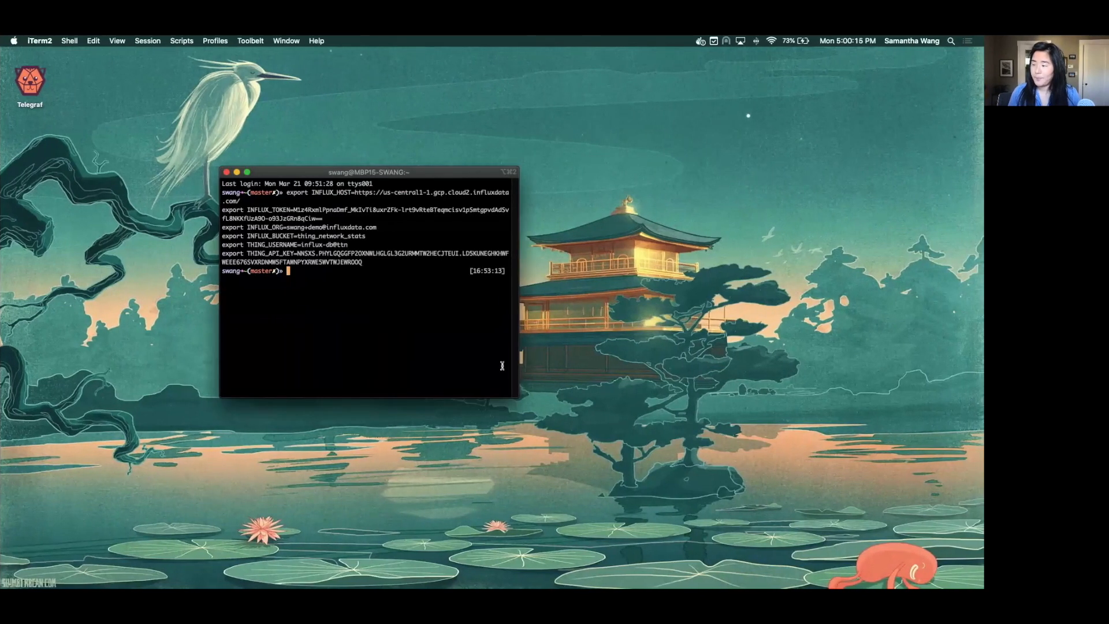
# Step: Select the exported INFLUX_ and THING_ environment variables in the iTerm2 session for Telegraf
pyautogui.moveTo(517, 398); pyautogui.dragTo(769, 444)
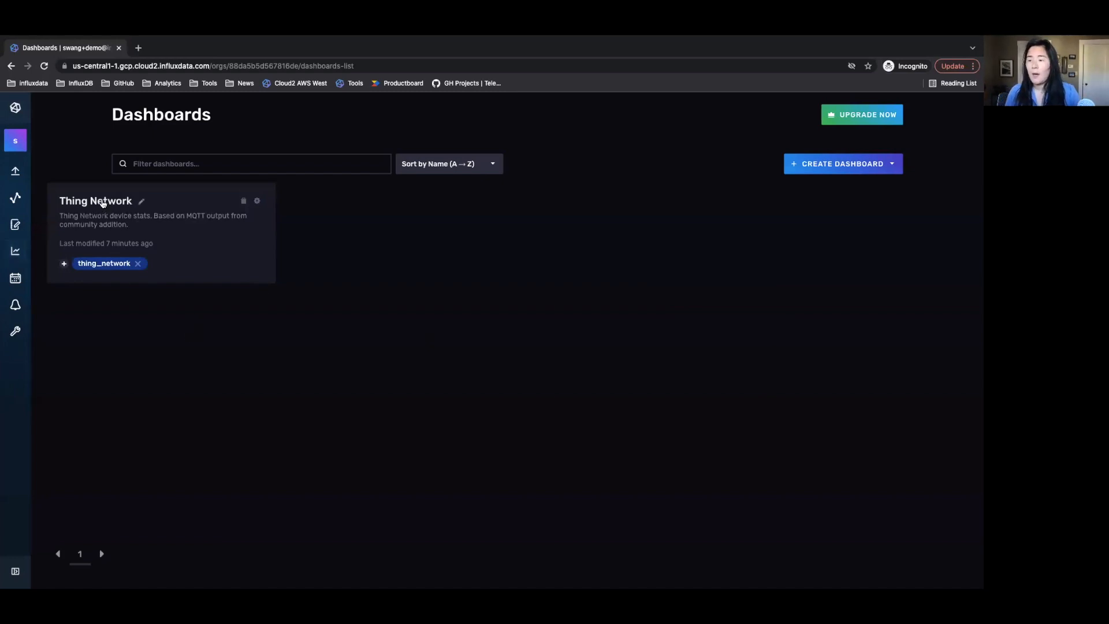
# Step: Open the Thing Network dashboard and list its bucket choices including thing_network_stats
pyautogui.click(96, 200)
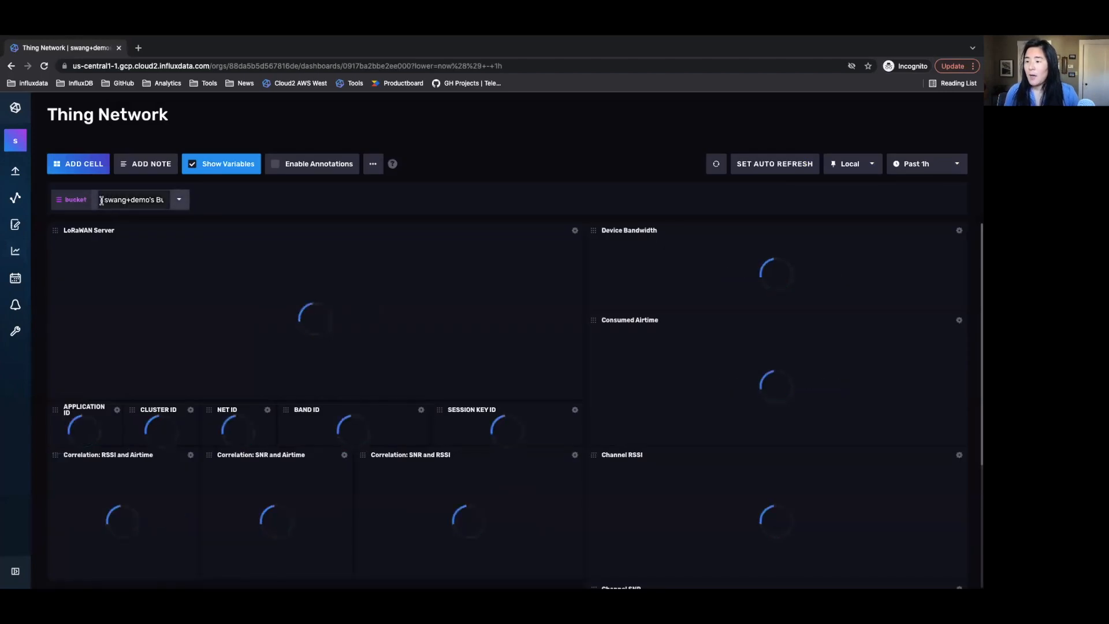
pyautogui.click(179, 200)
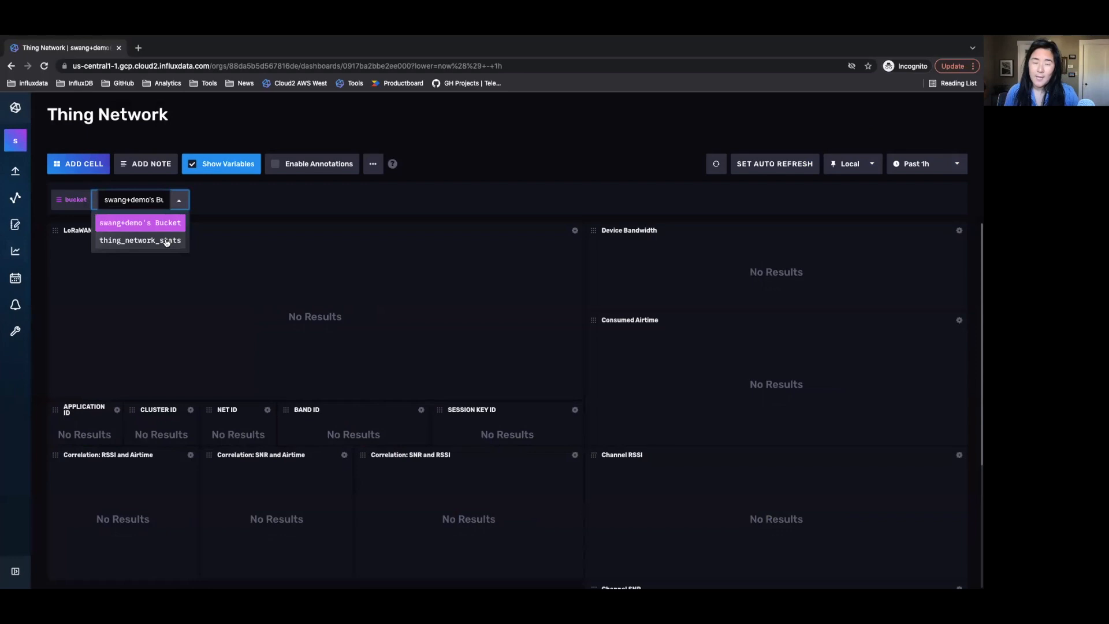
# Step: Select thing_network_stats as the dashboard bucket and review the live map, bandwidth, RSSI and SNR cells
pyautogui.click(140, 240)
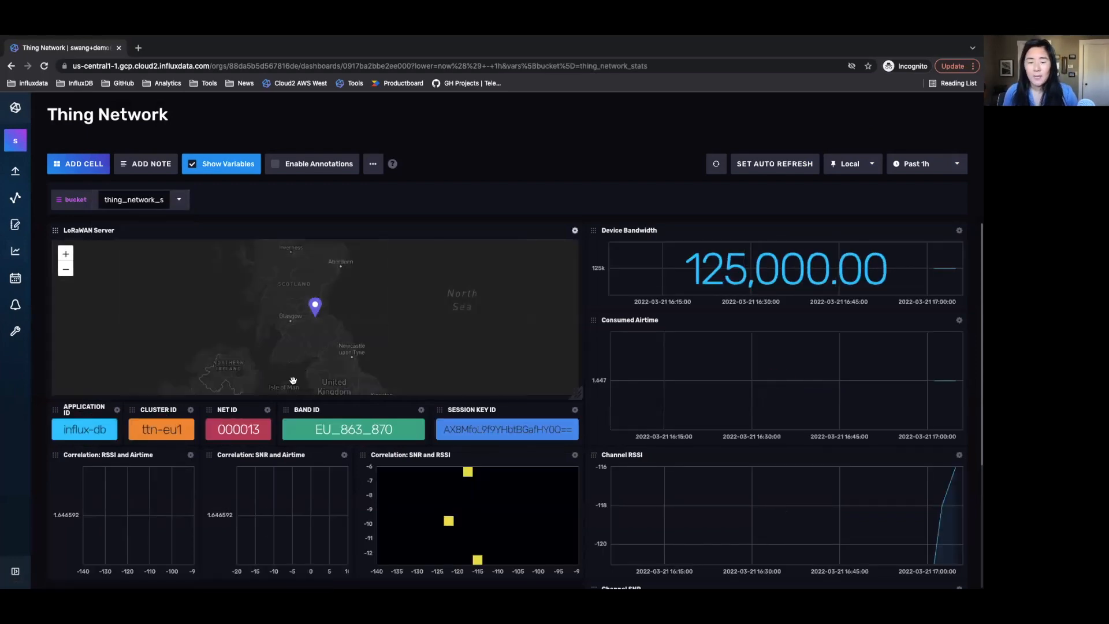
pyautogui.moveTo(332, 366)
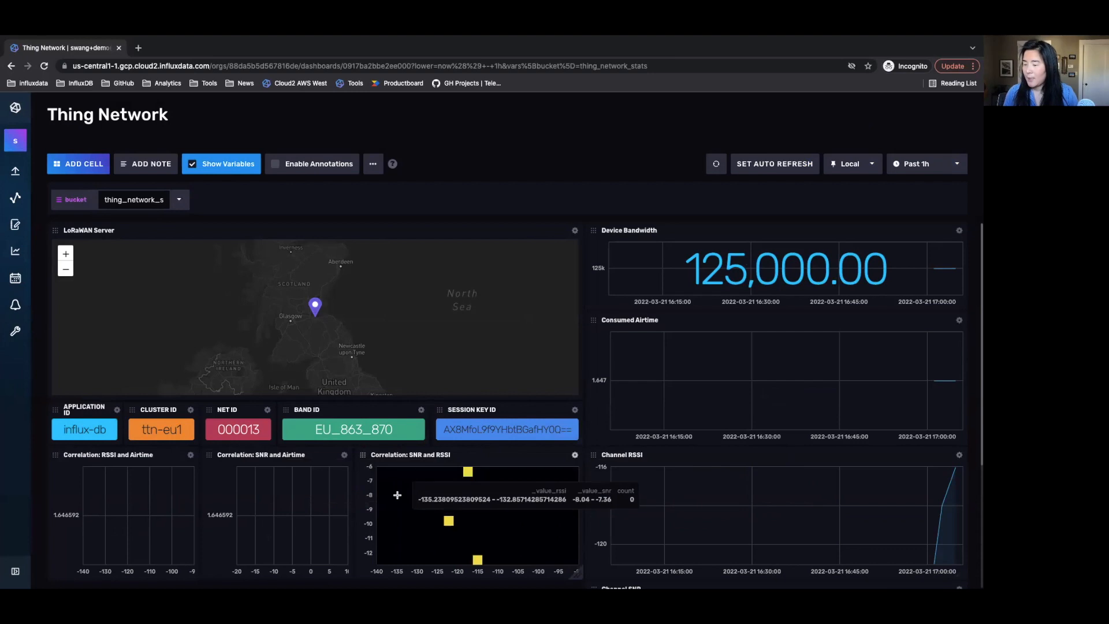
pyautogui.moveTo(194, 348)
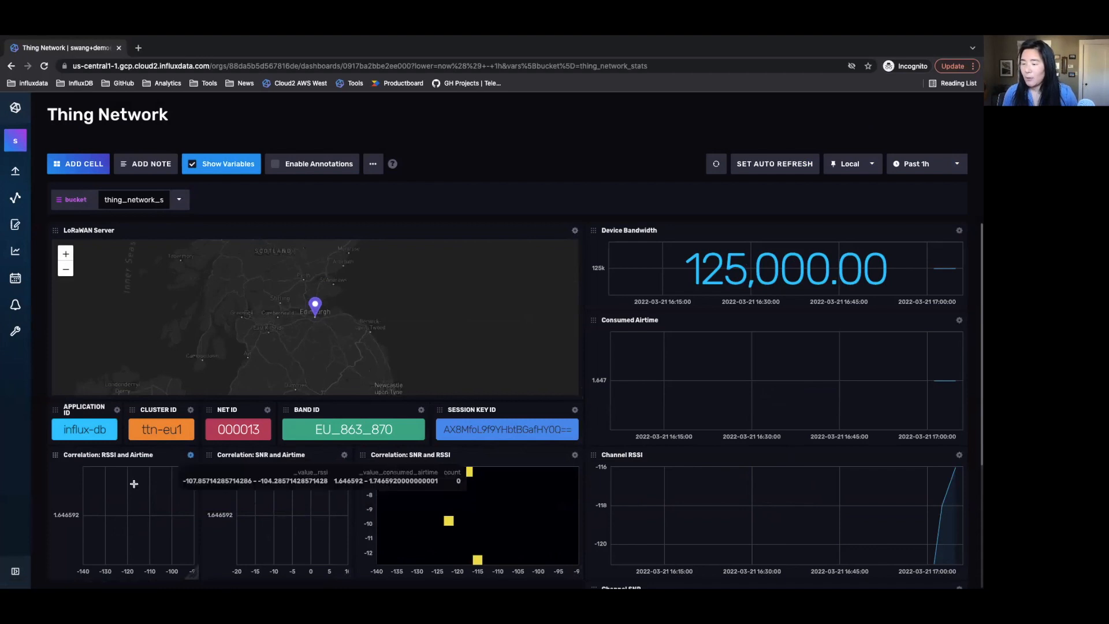
pyautogui.moveTo(395, 345)
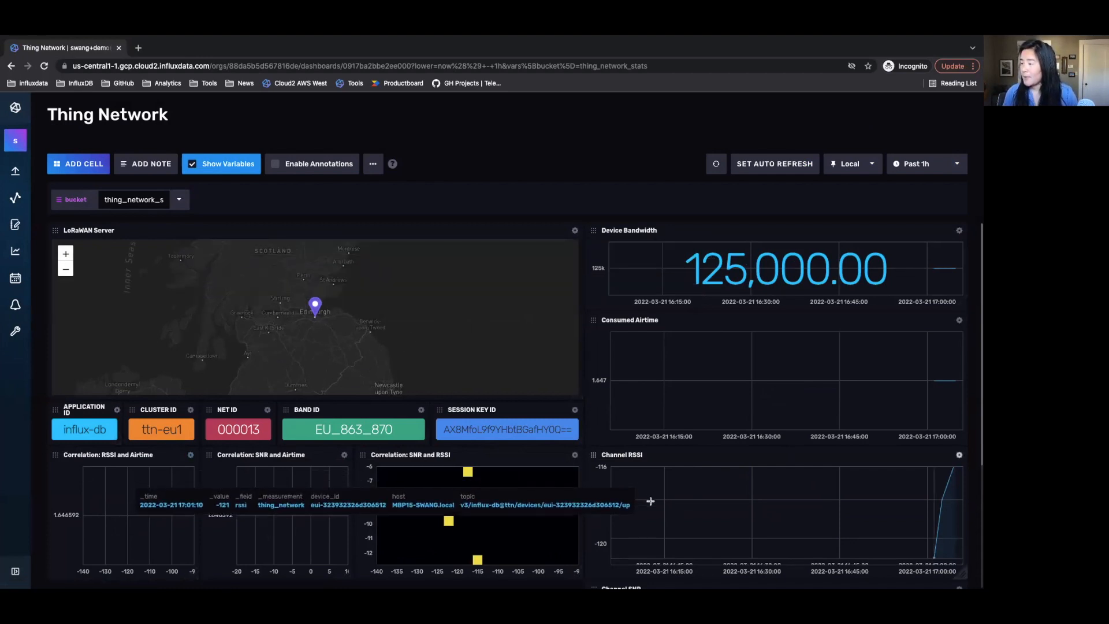
pyautogui.scroll(-3)
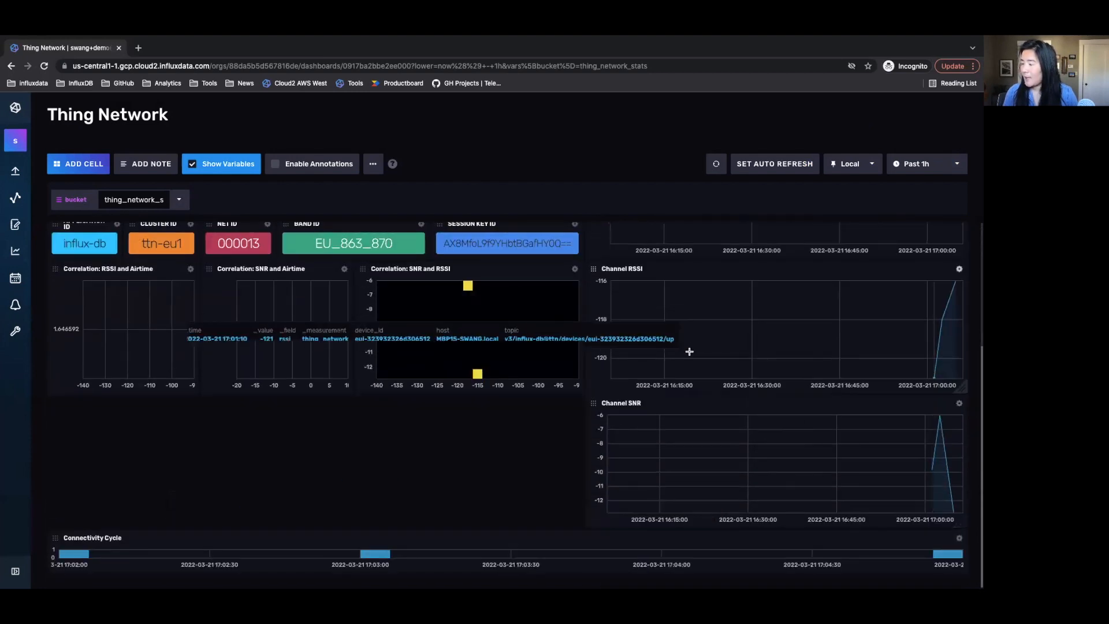